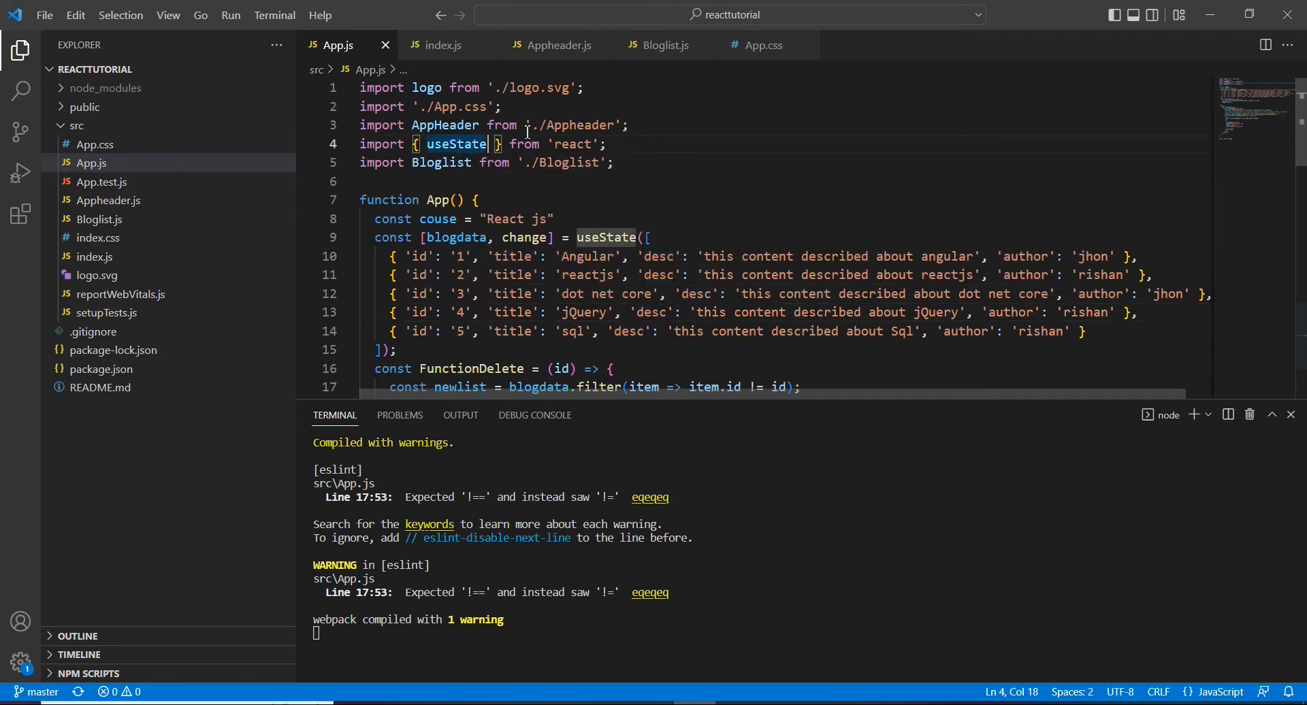
Step: Add useEffect to the React import and start a useEffect call below FunctionDelete
text(,)
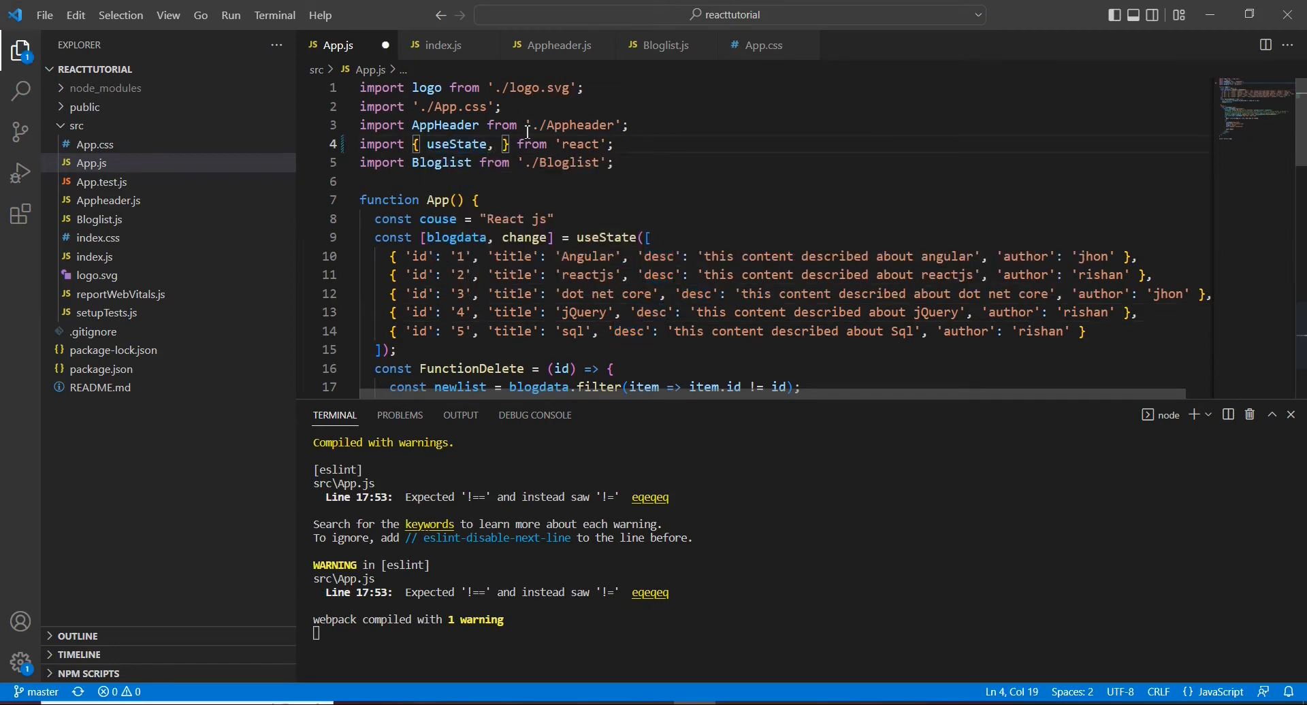
text(Use)
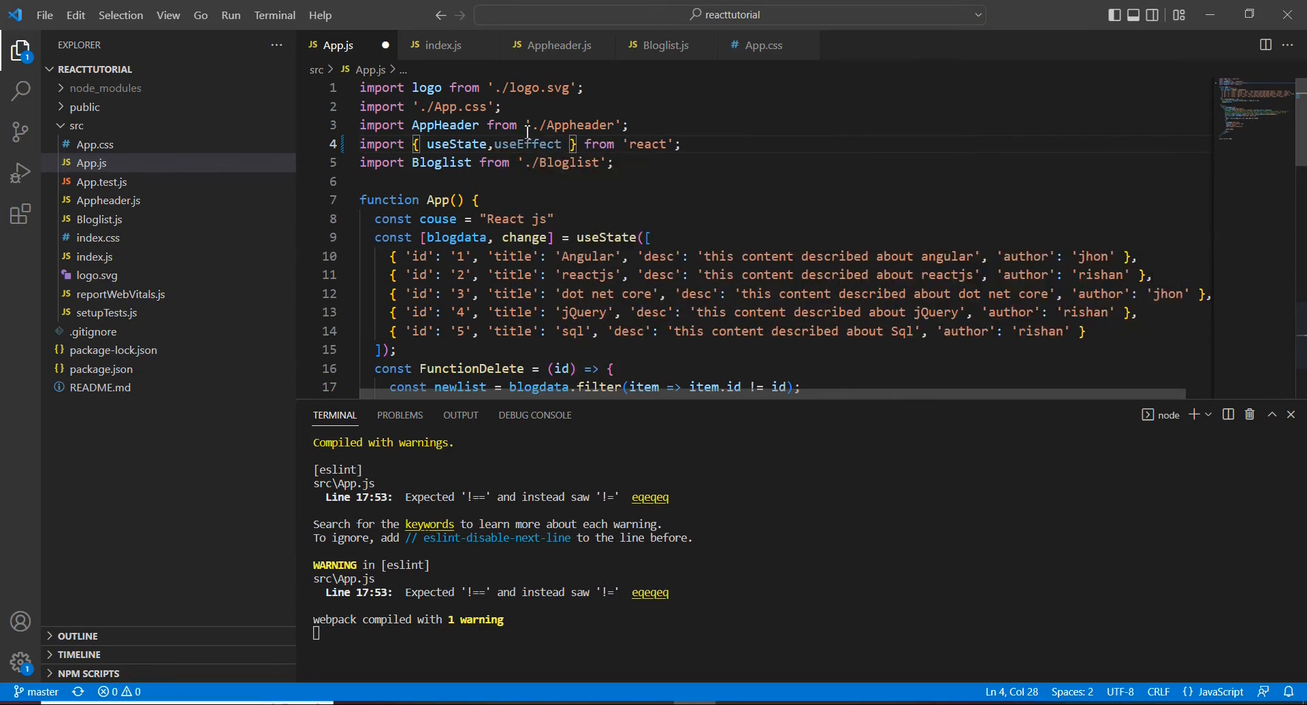
scroll(down, 3)
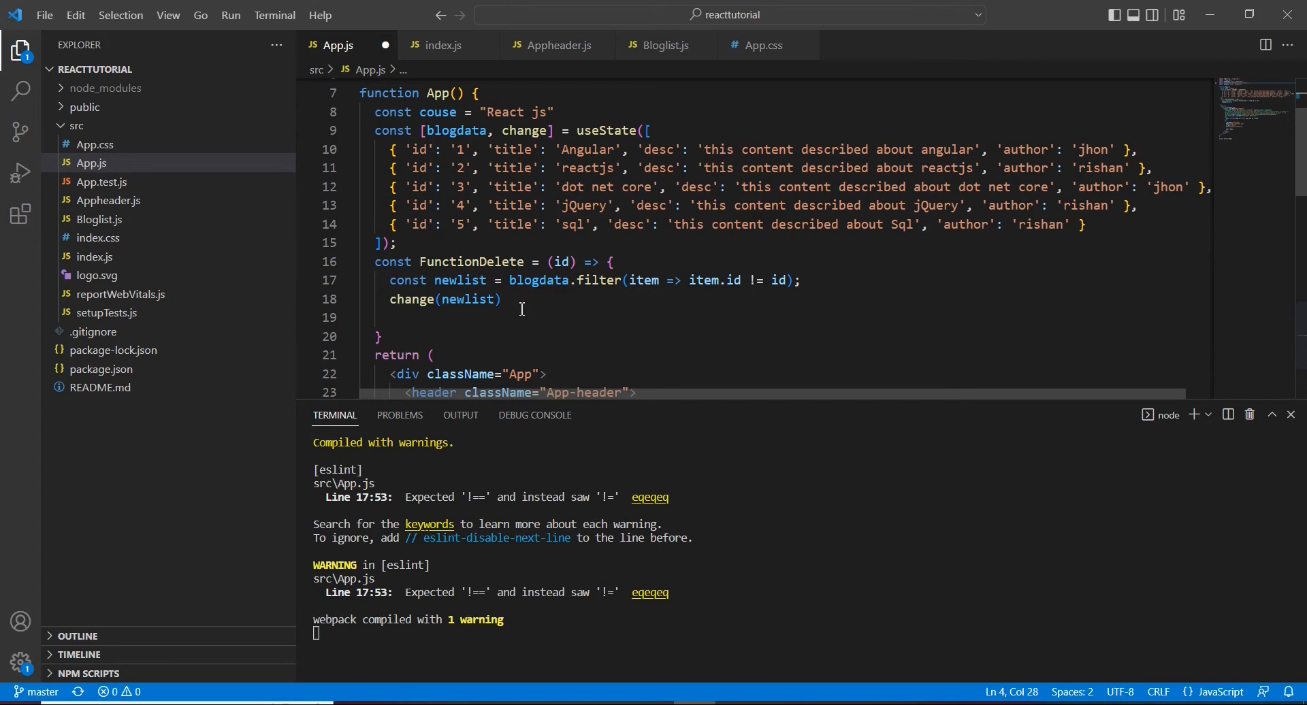
scroll(down, 3)
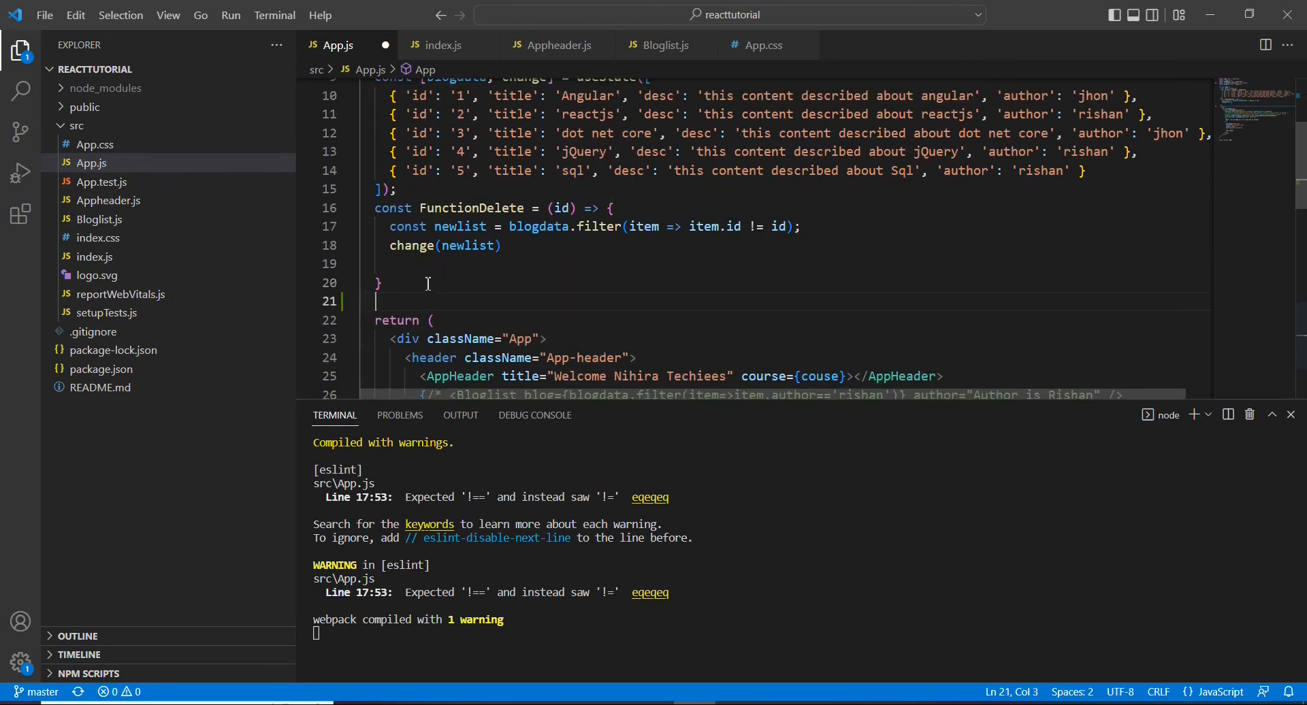
text(use)
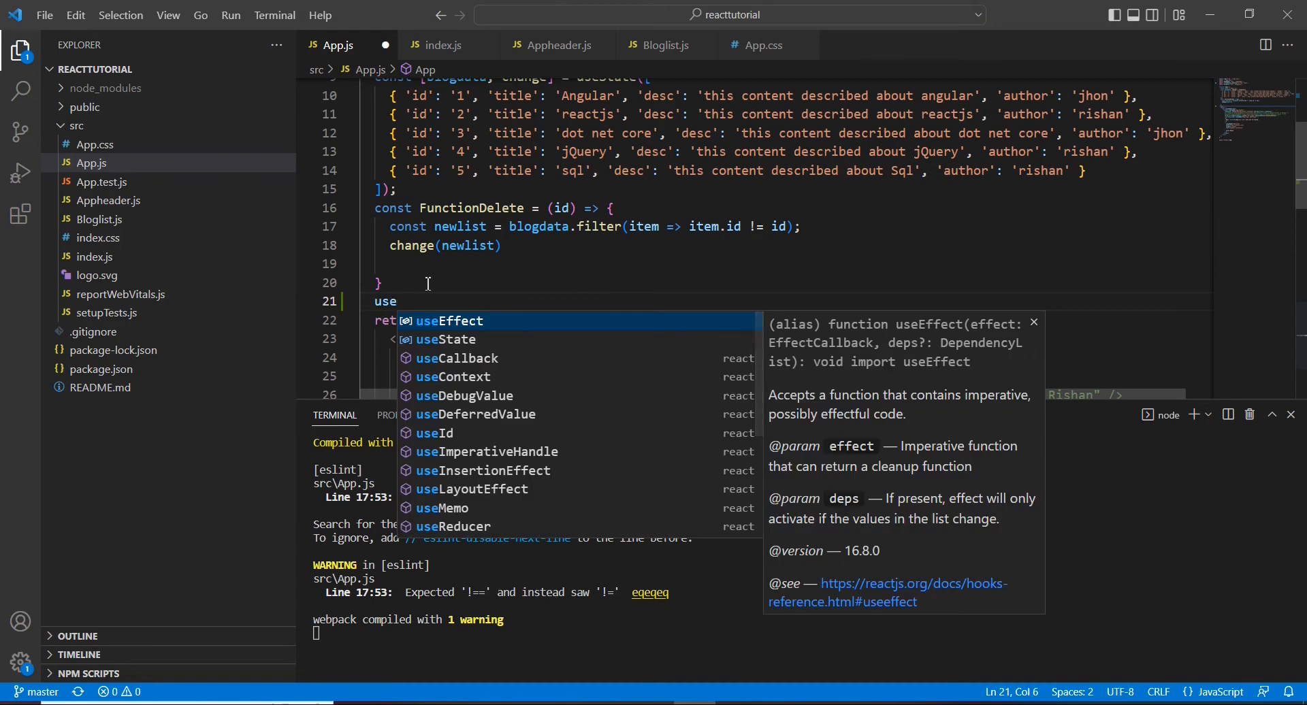
key(Enter)
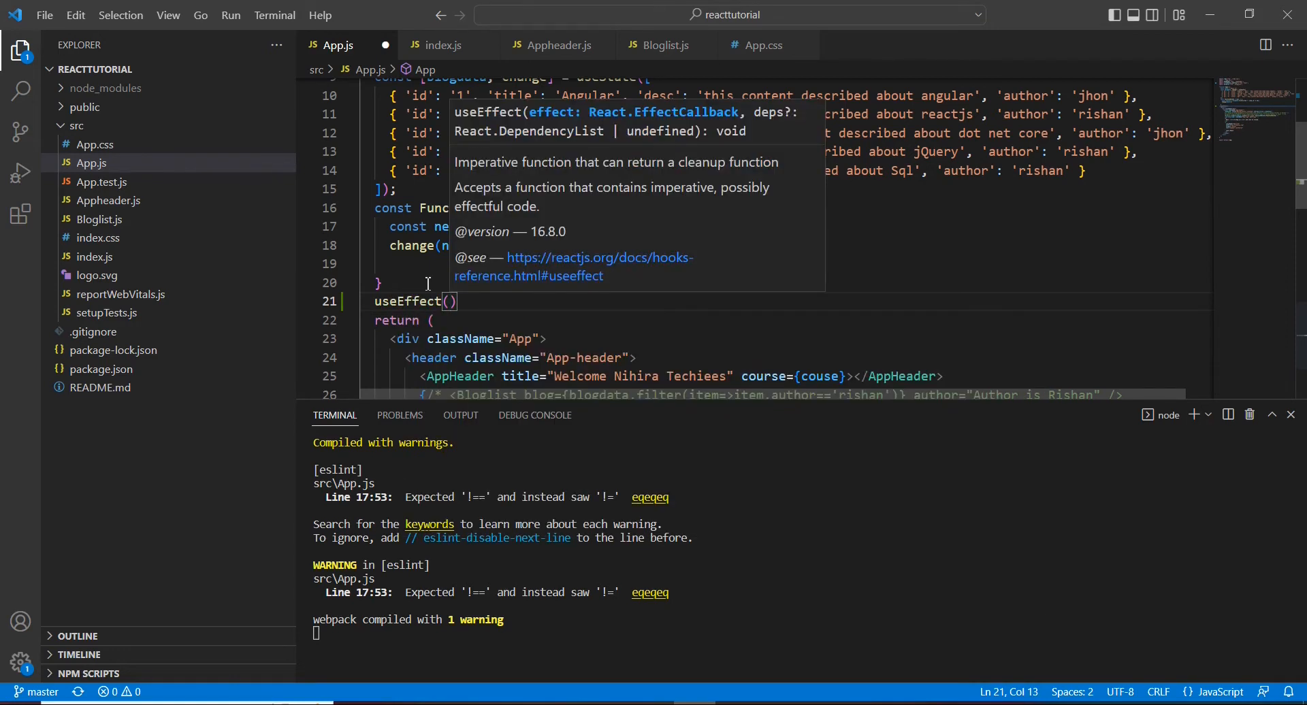
Step: Give useEffect an arrow-function callback that runs console.log('use effect')
text(())
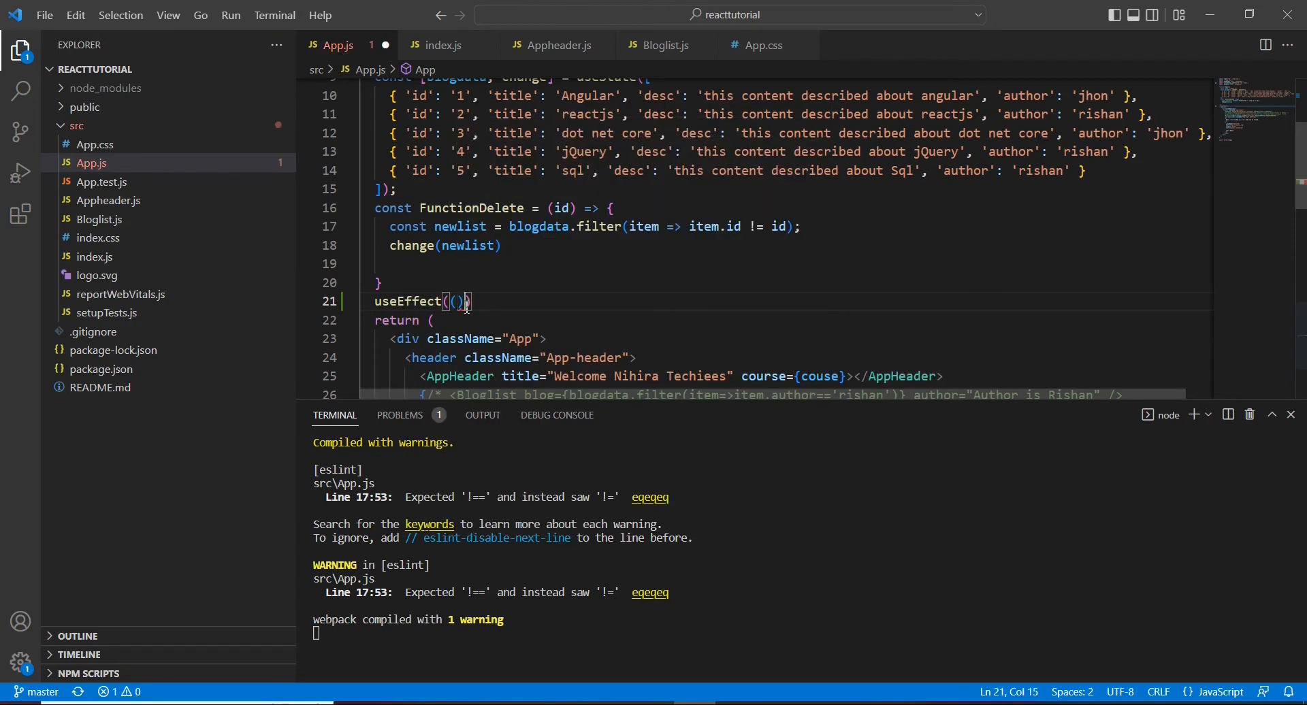
text(=>{)
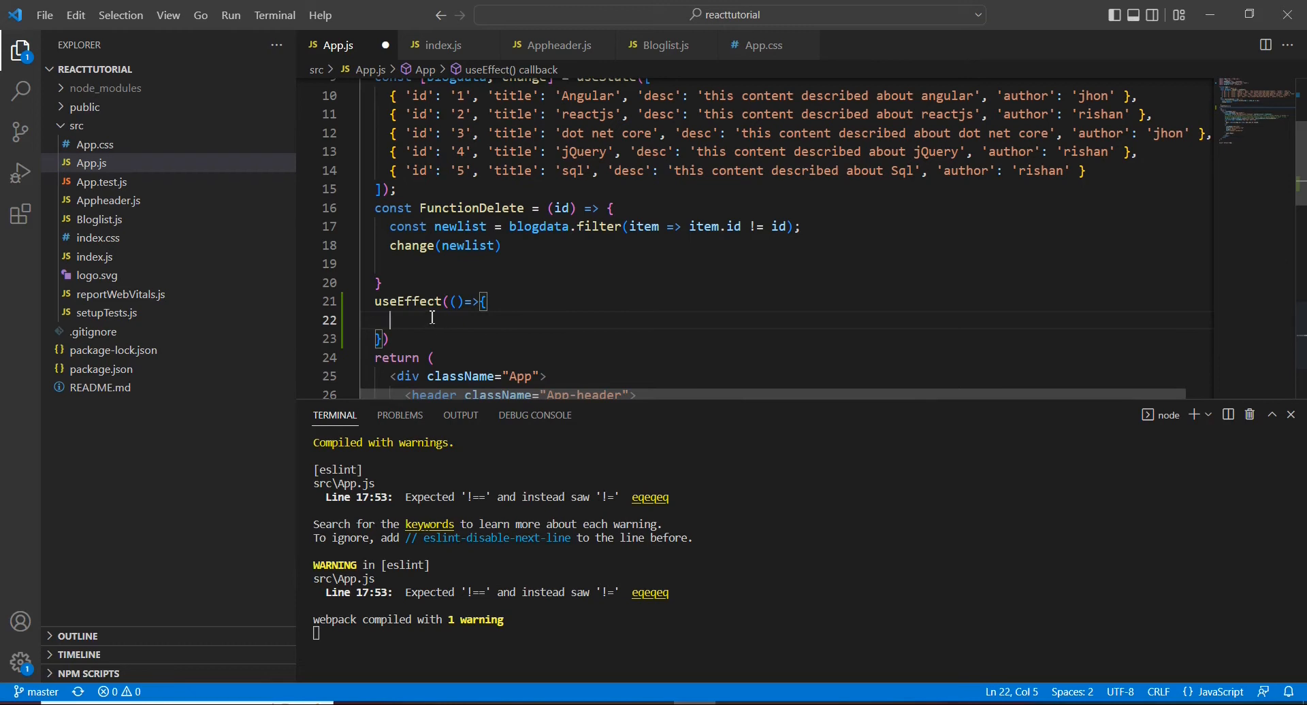
mouse_move(613, 313)
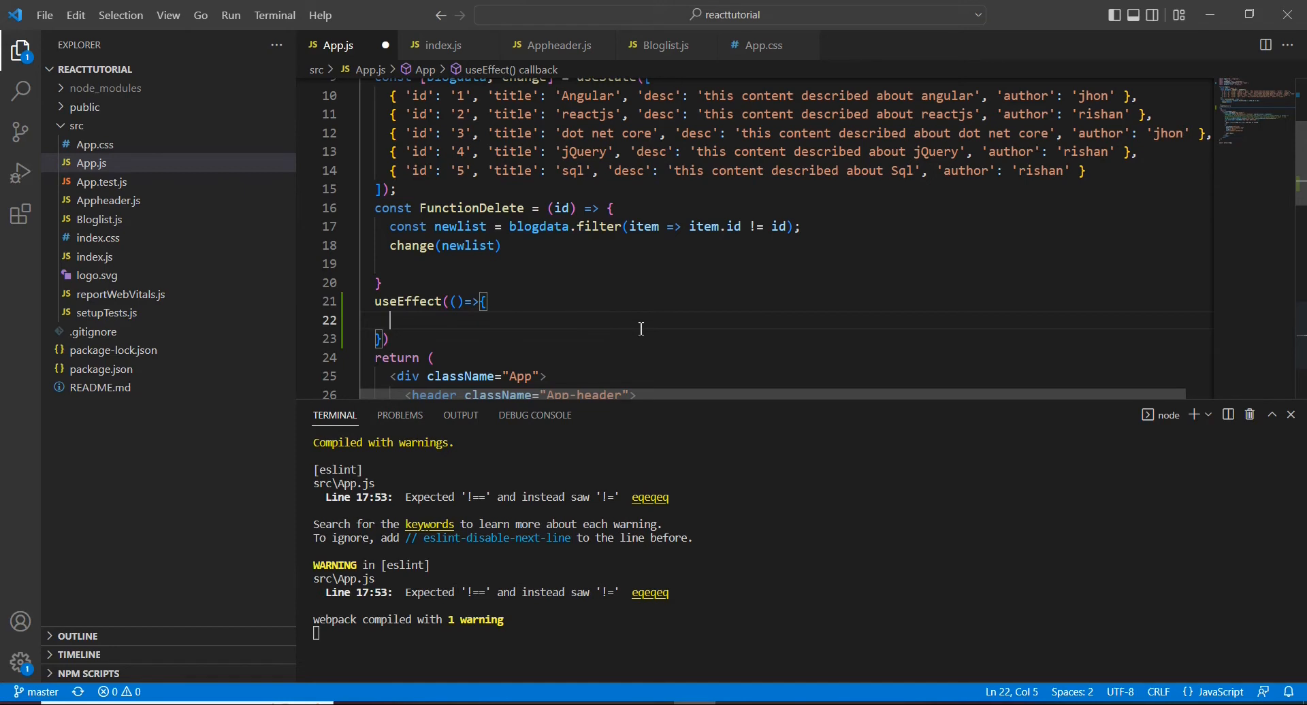
text(console.)
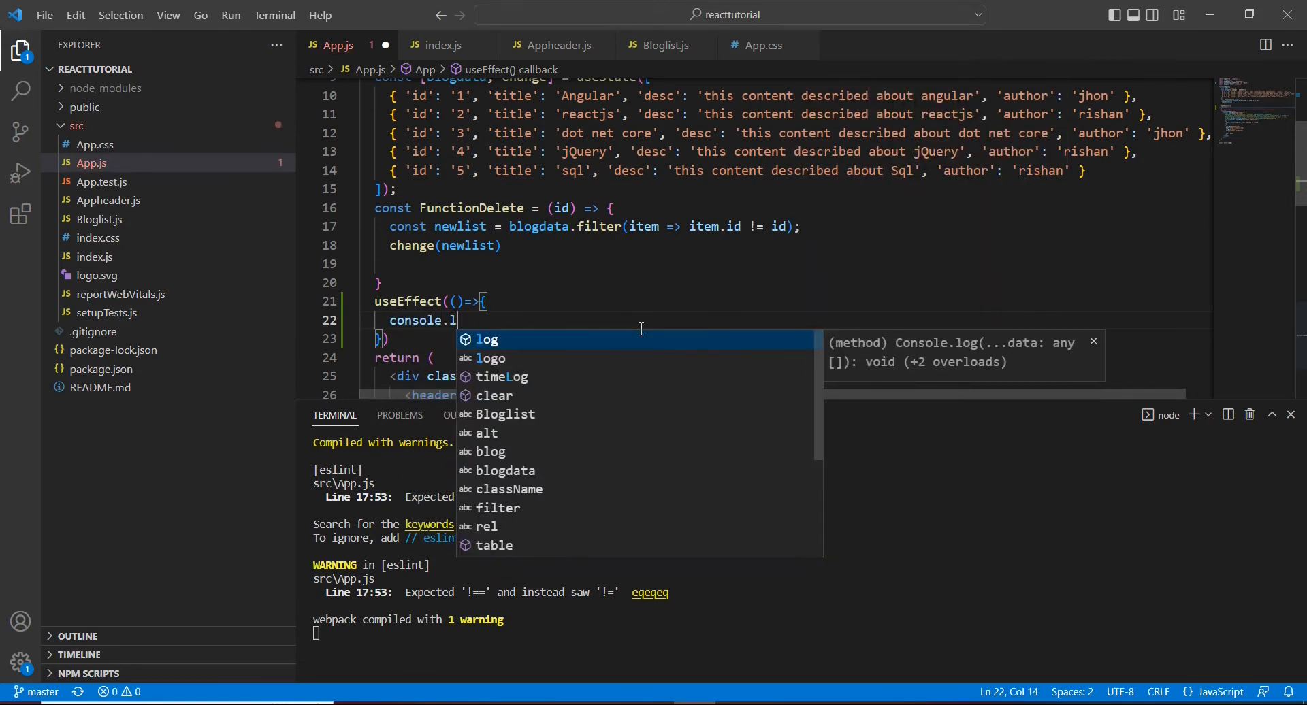
text(log()
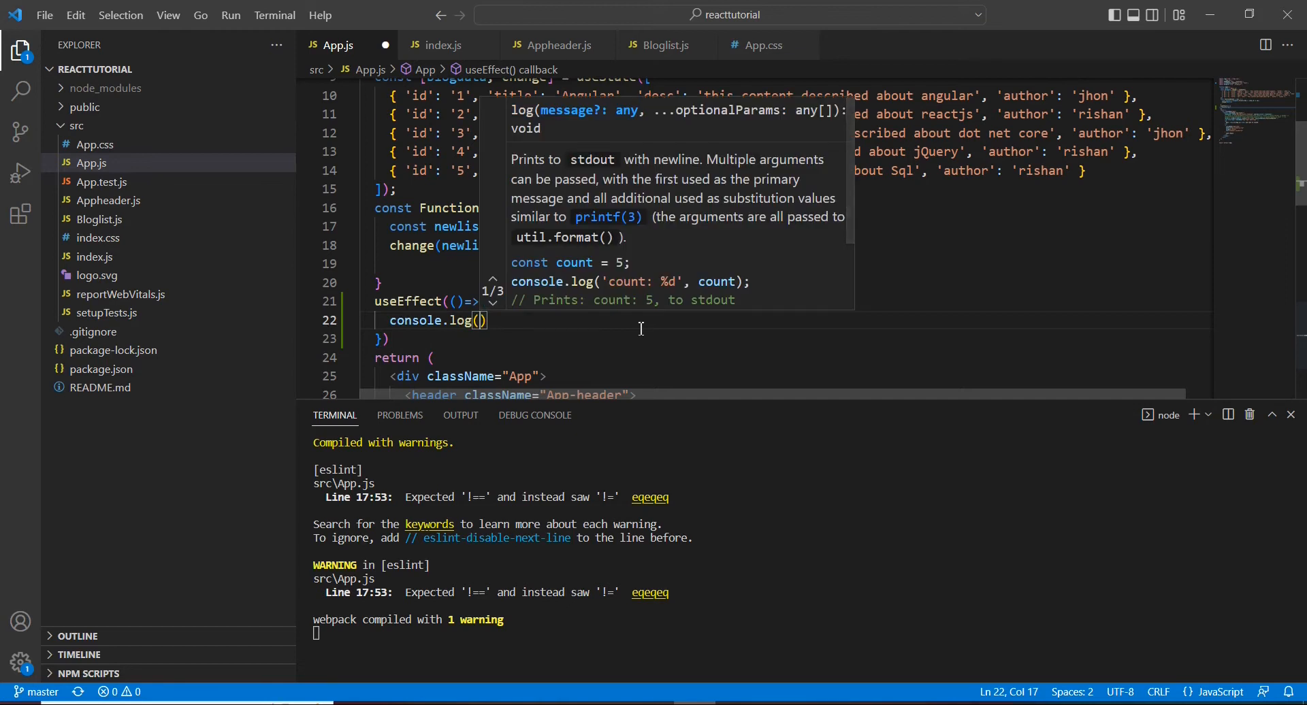
text('use effect')
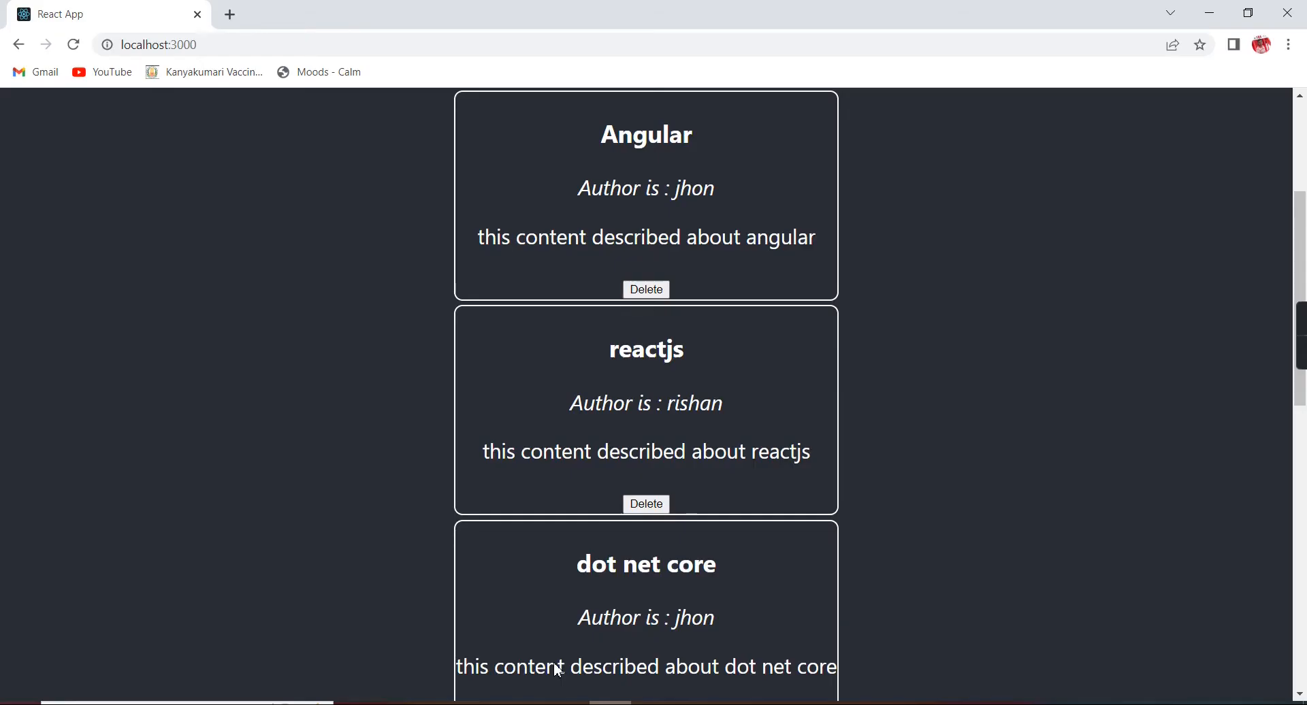
Step: Inspect the page, show the DevTools Console and reload so 'use effect' is logged
right_click(557, 670)
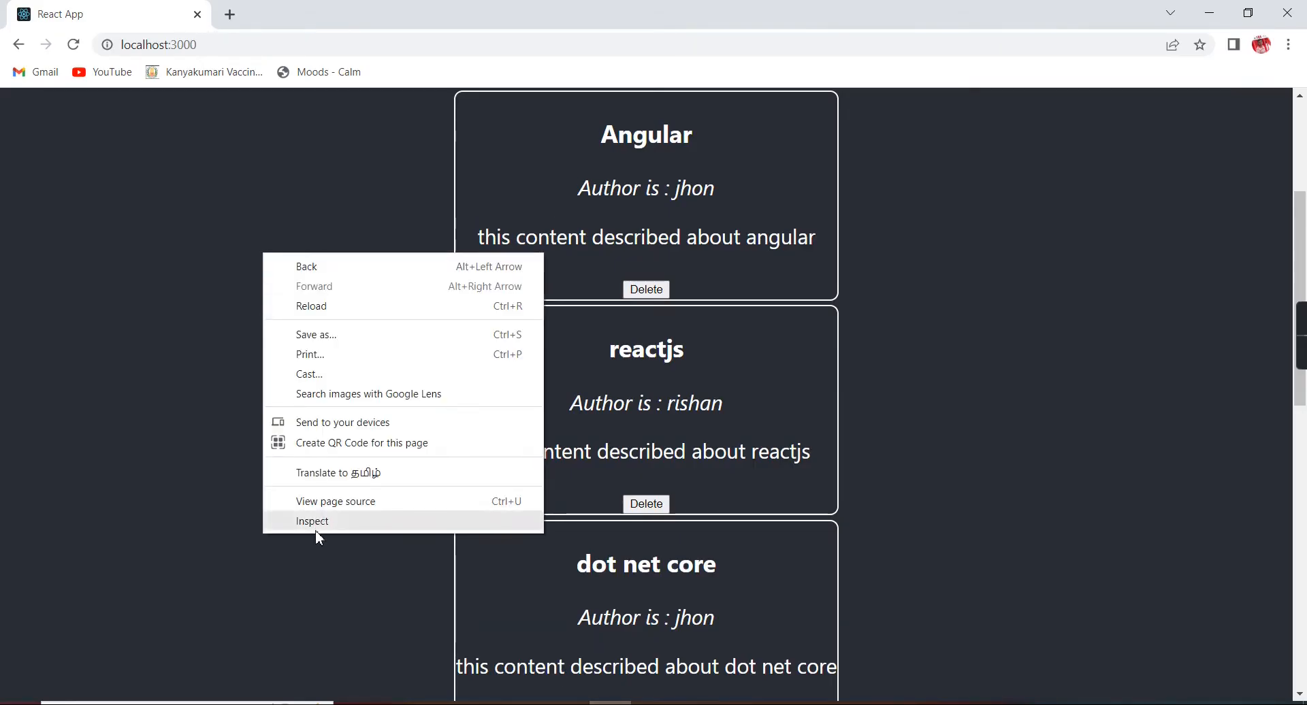
click(312, 521)
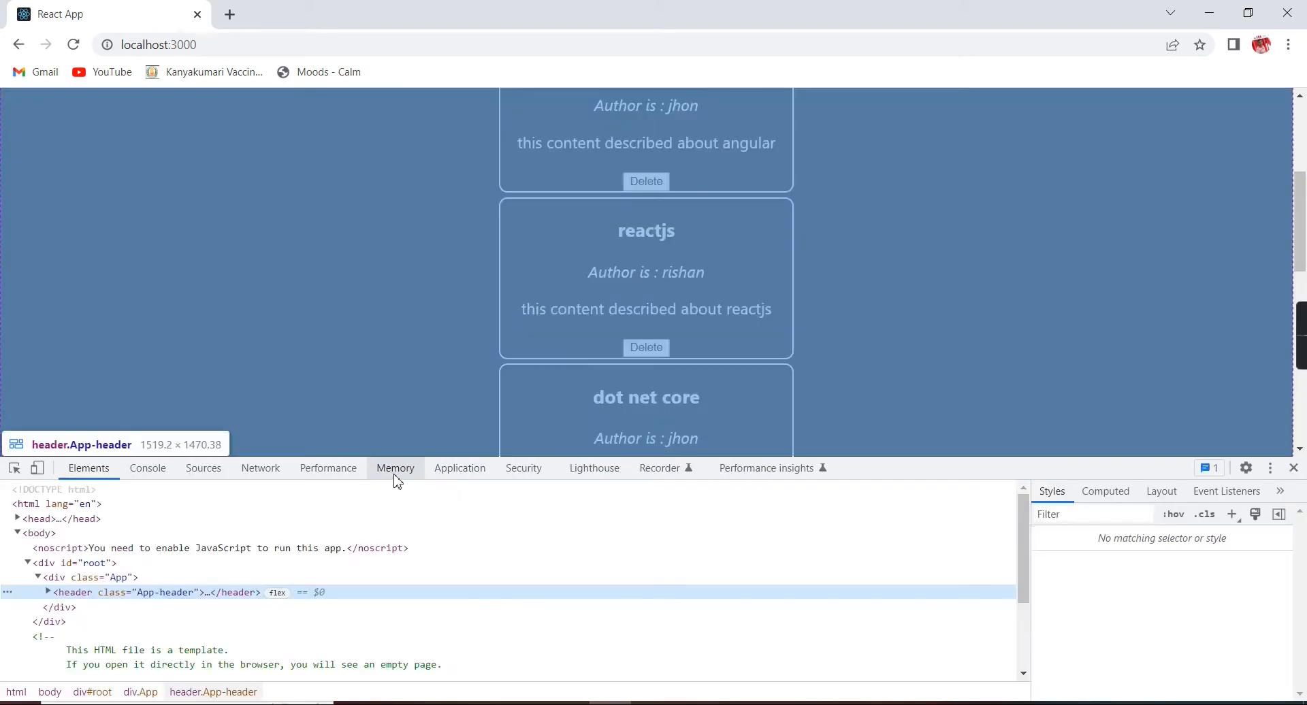
click(147, 468)
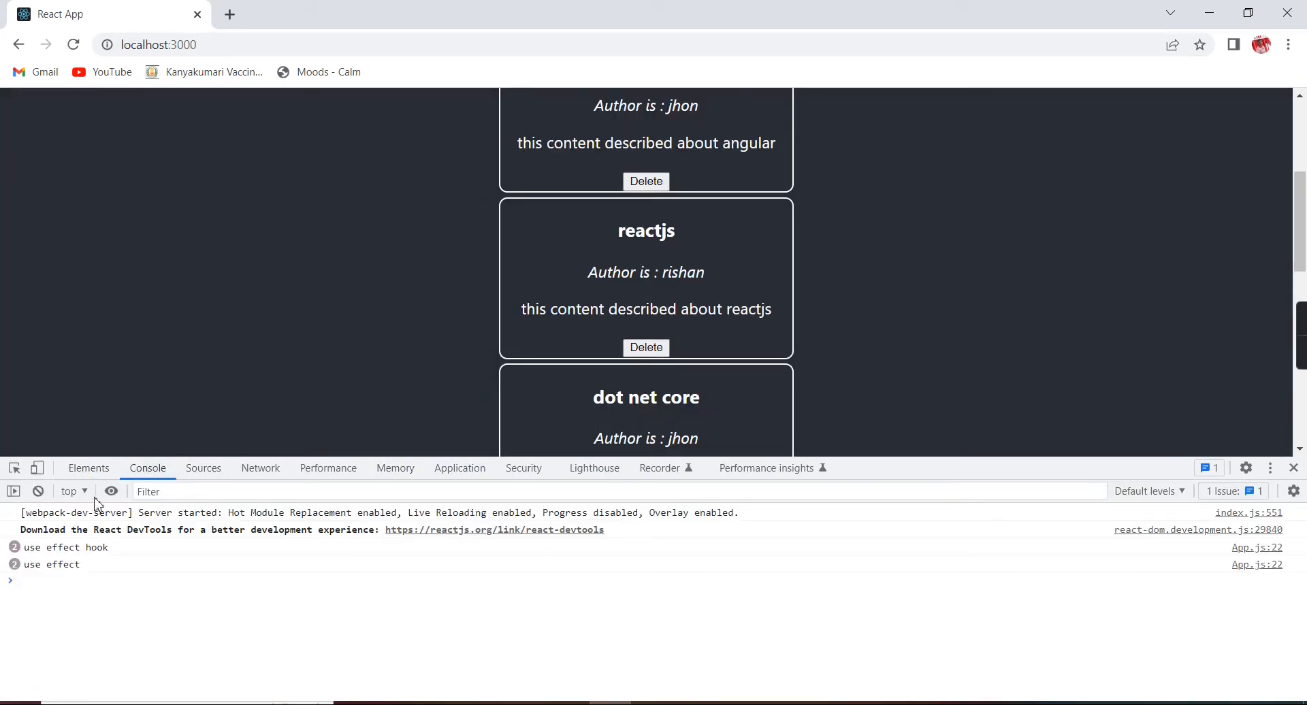
click(72, 44)
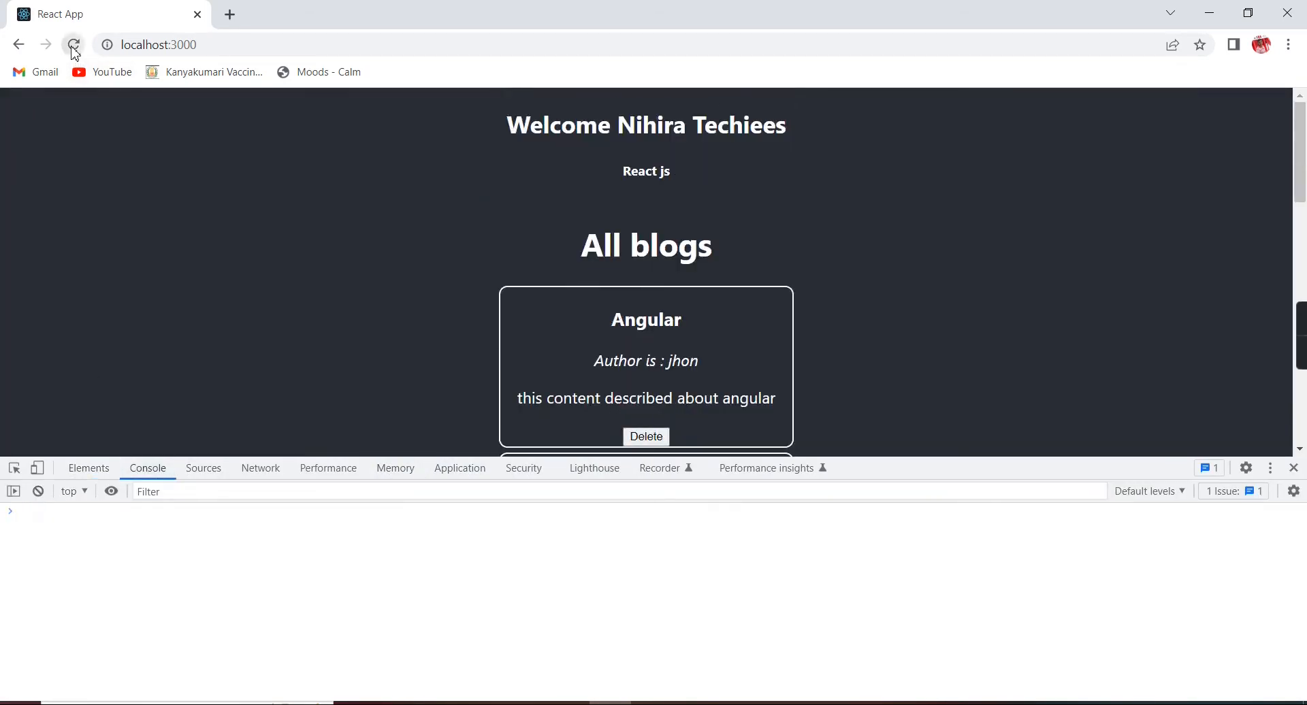
click(73, 45)
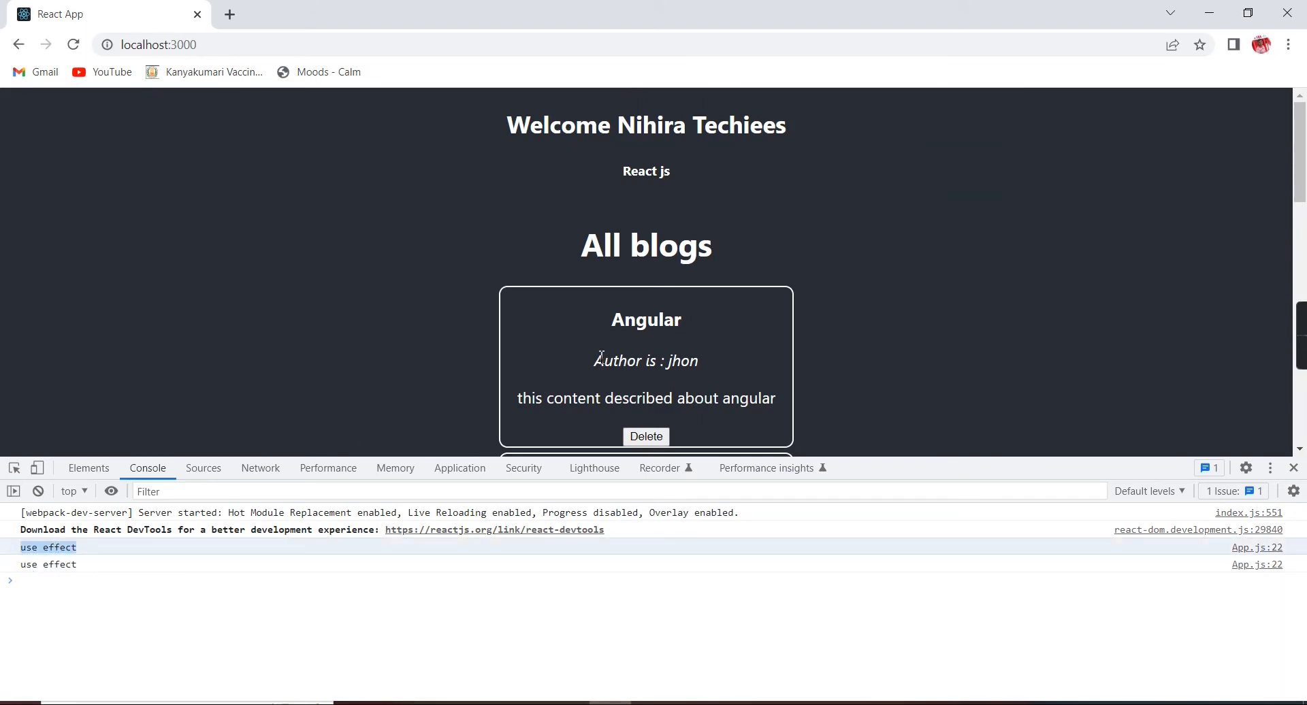
mouse_move(533, 668)
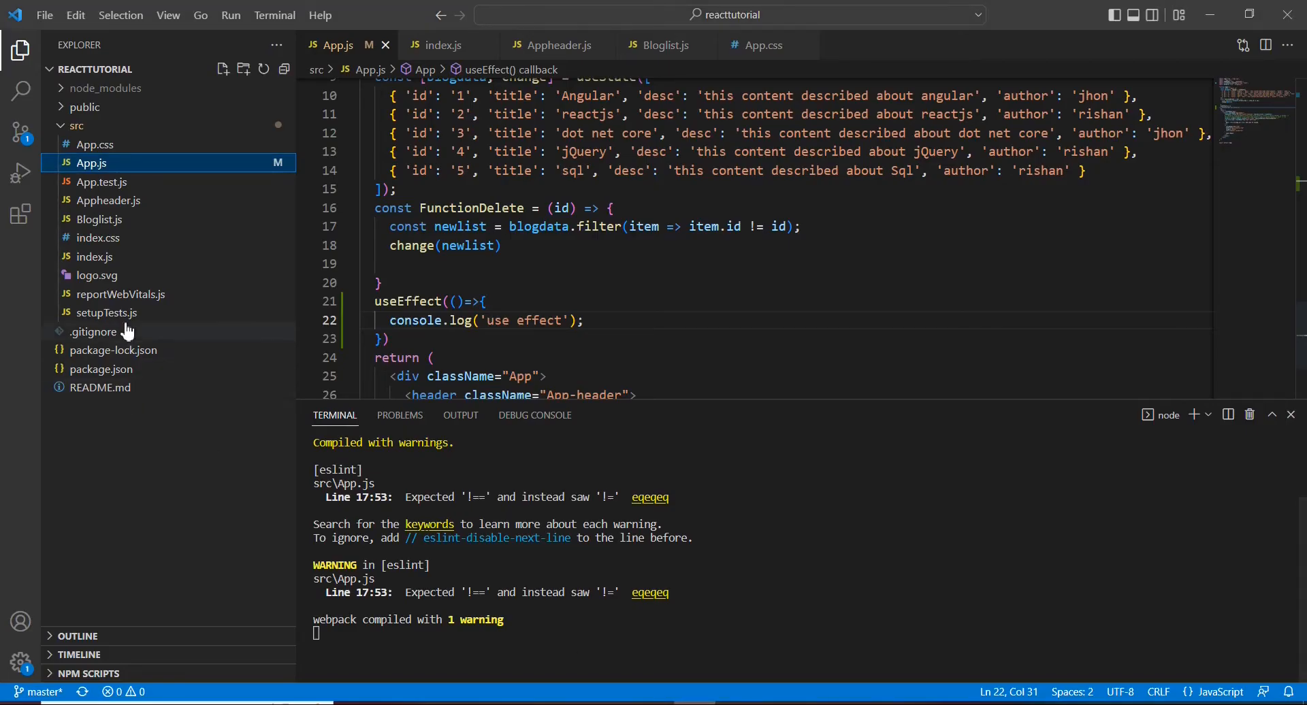
Step: View index.js, where App renders inside React.StrictMode
click(94, 256)
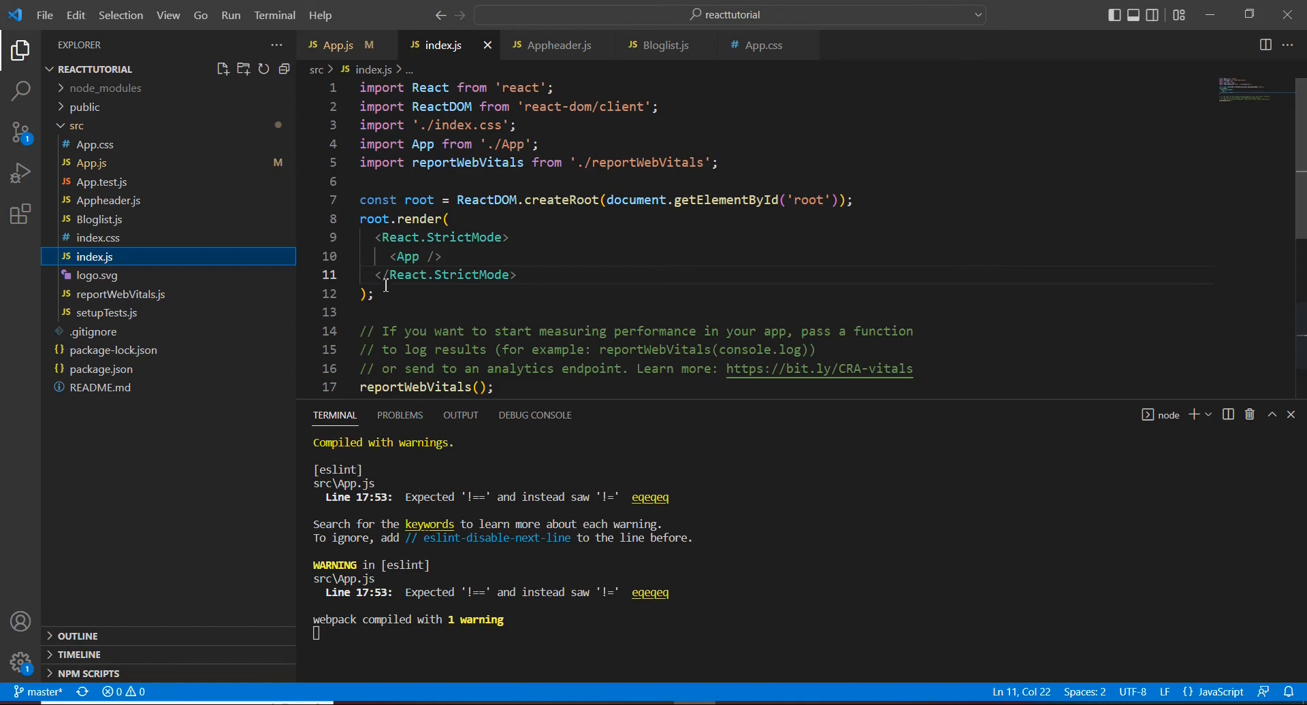
mouse_move(441, 330)
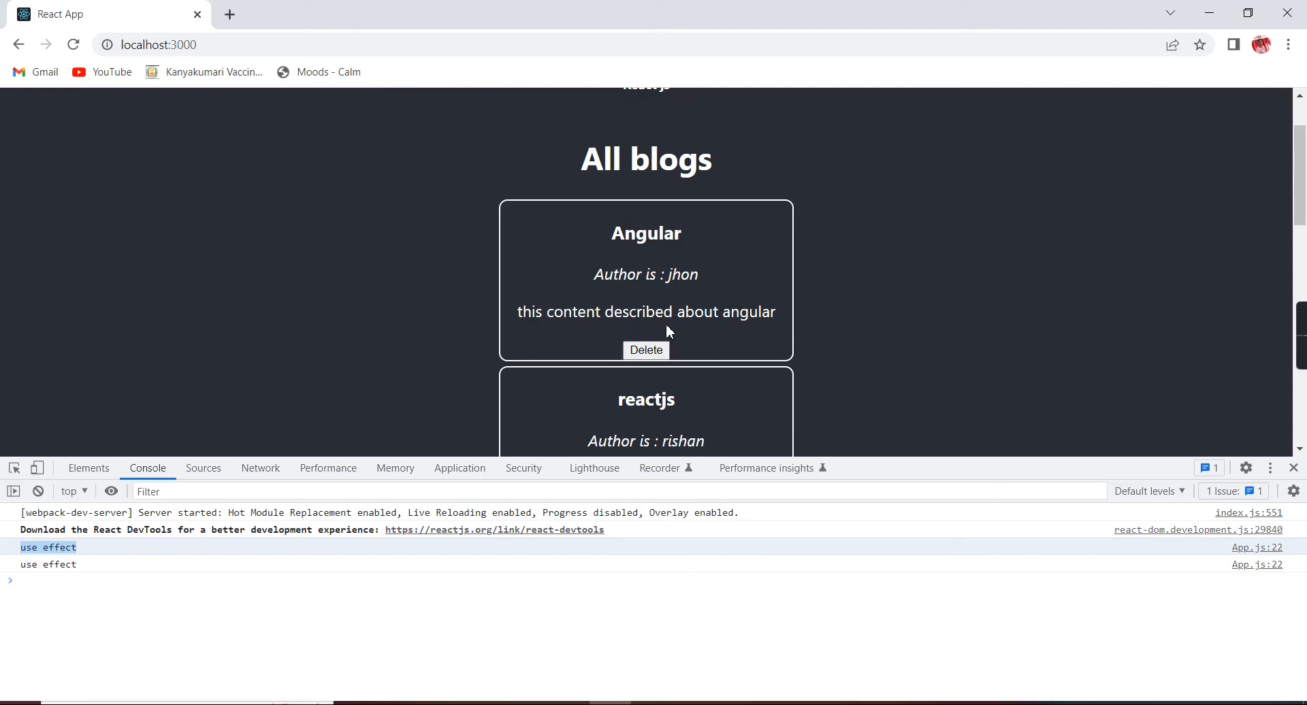
Step: Delete the Angular and reactjs blog cards, logging 'use effect' again
scroll(down, 3)
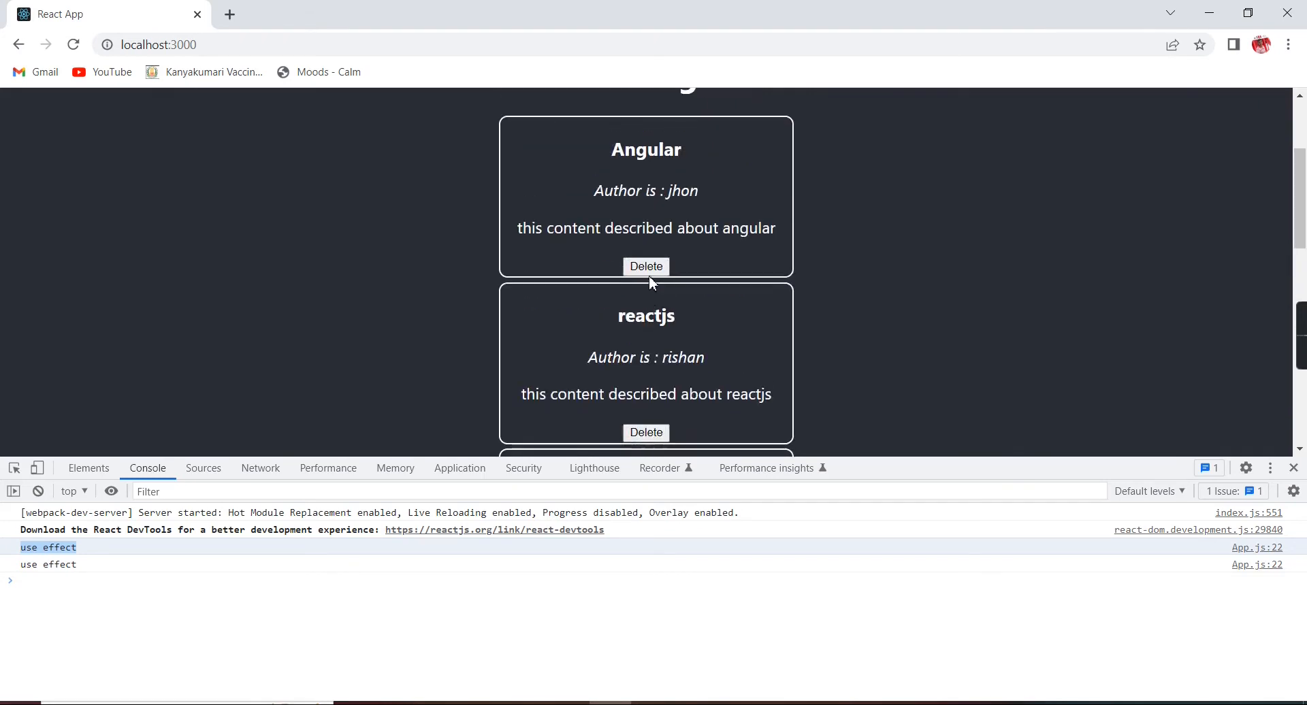
click(645, 266)
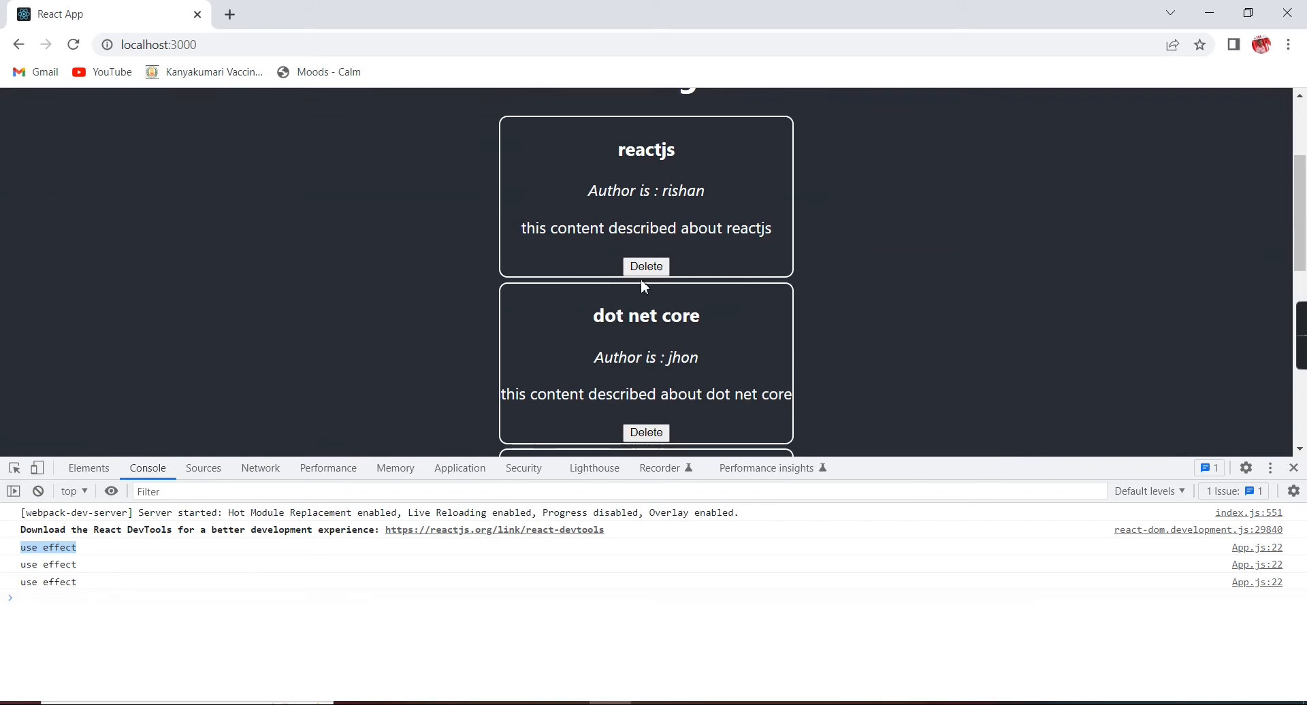
click(645, 265)
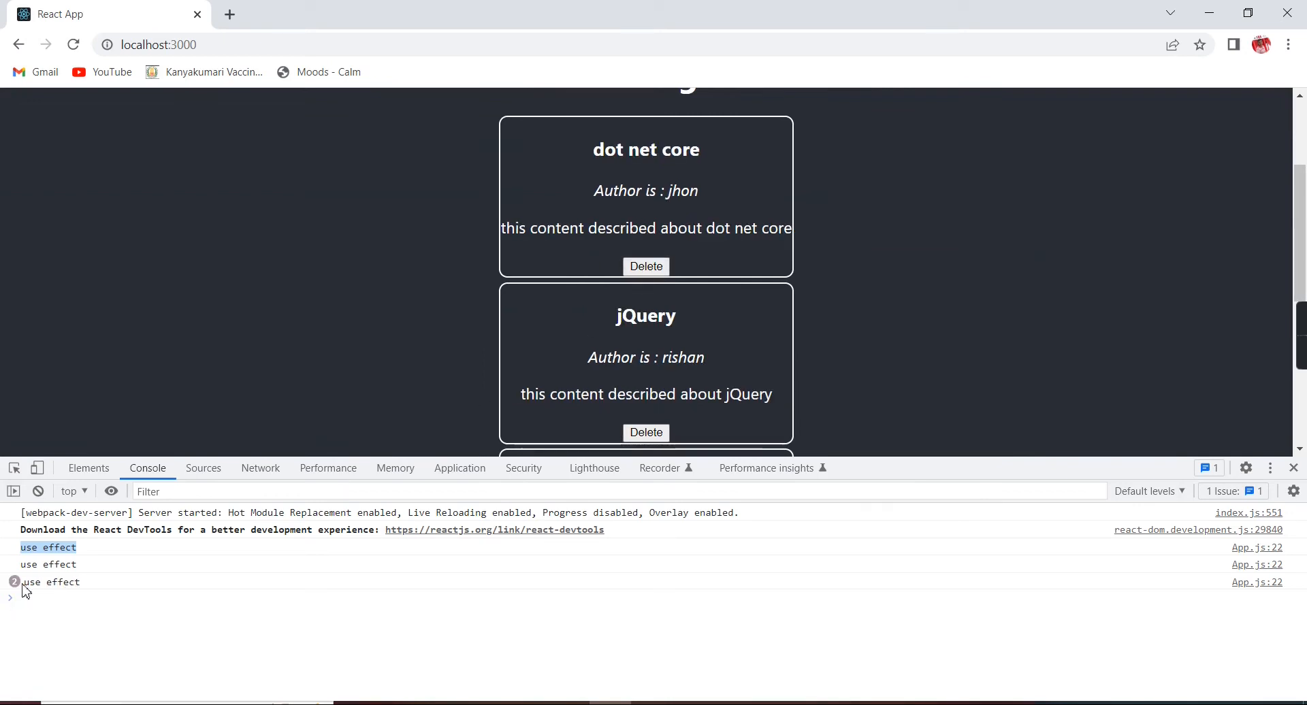
mouse_move(76, 595)
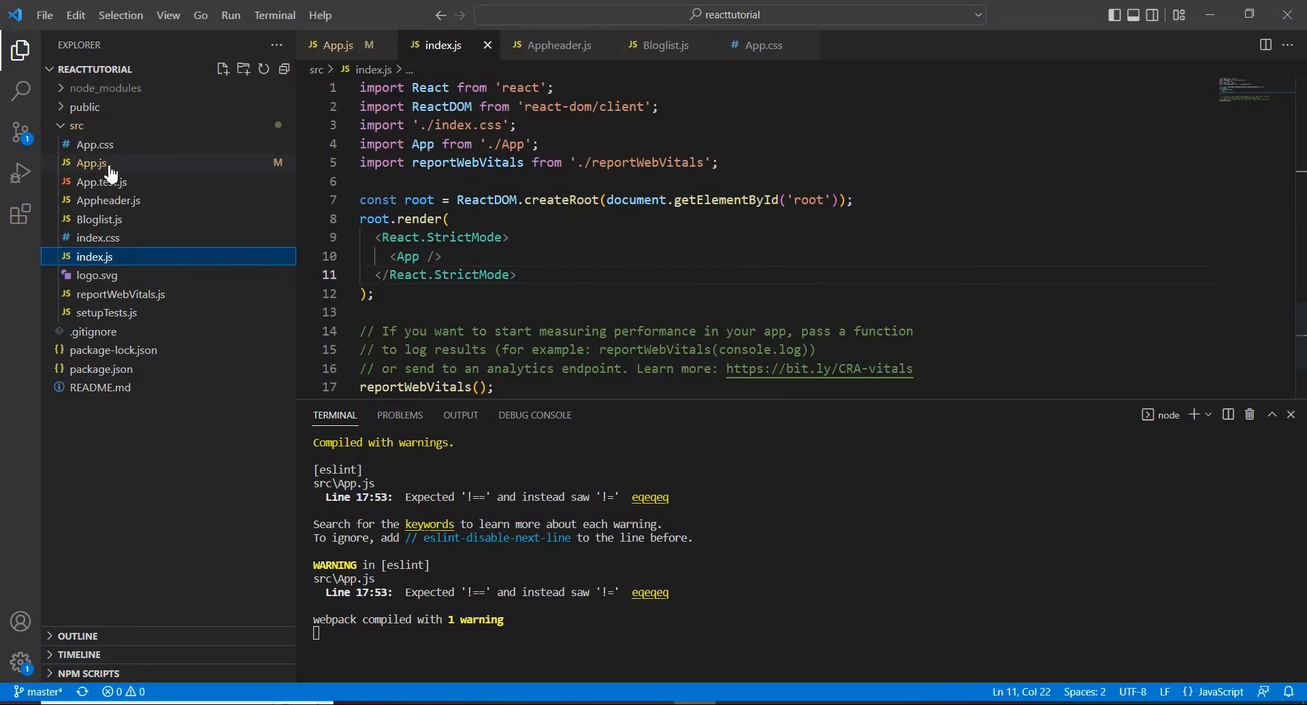
Step: In App.js, add an empty [] dependency array as useEffect's second argument
click(90, 162)
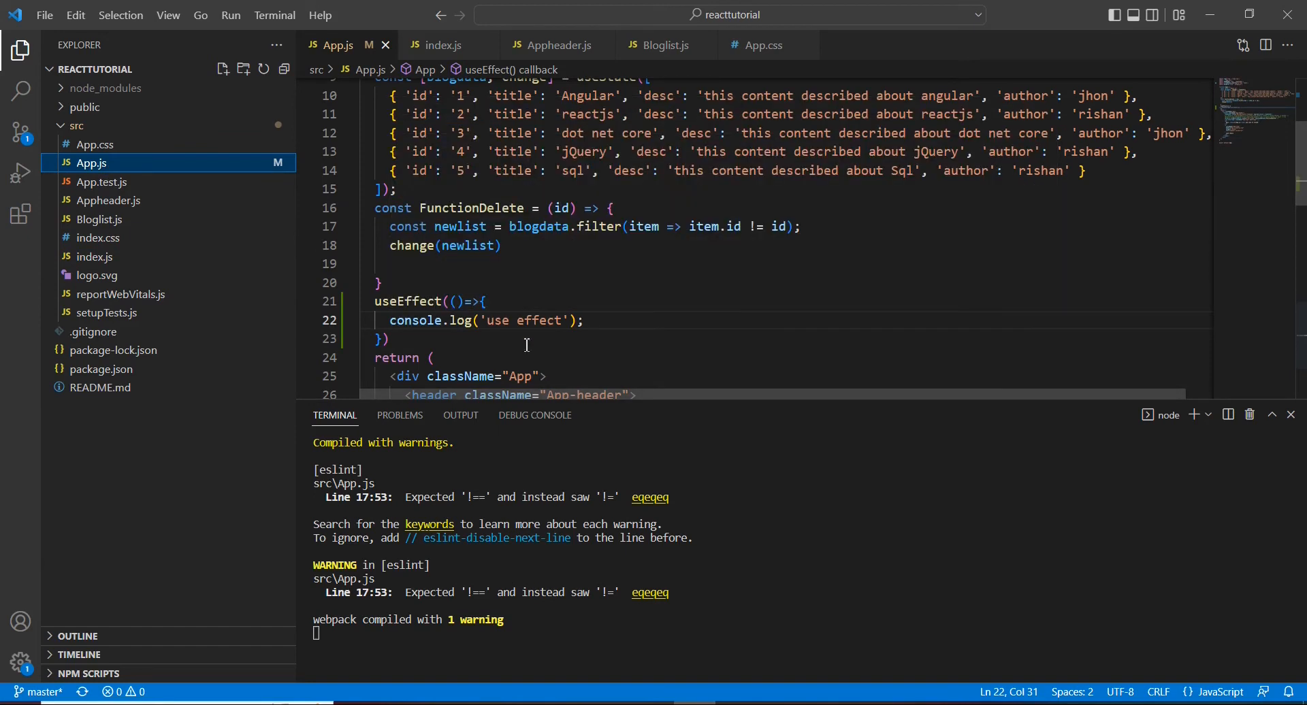
mouse_move(585, 341)
text(,[])
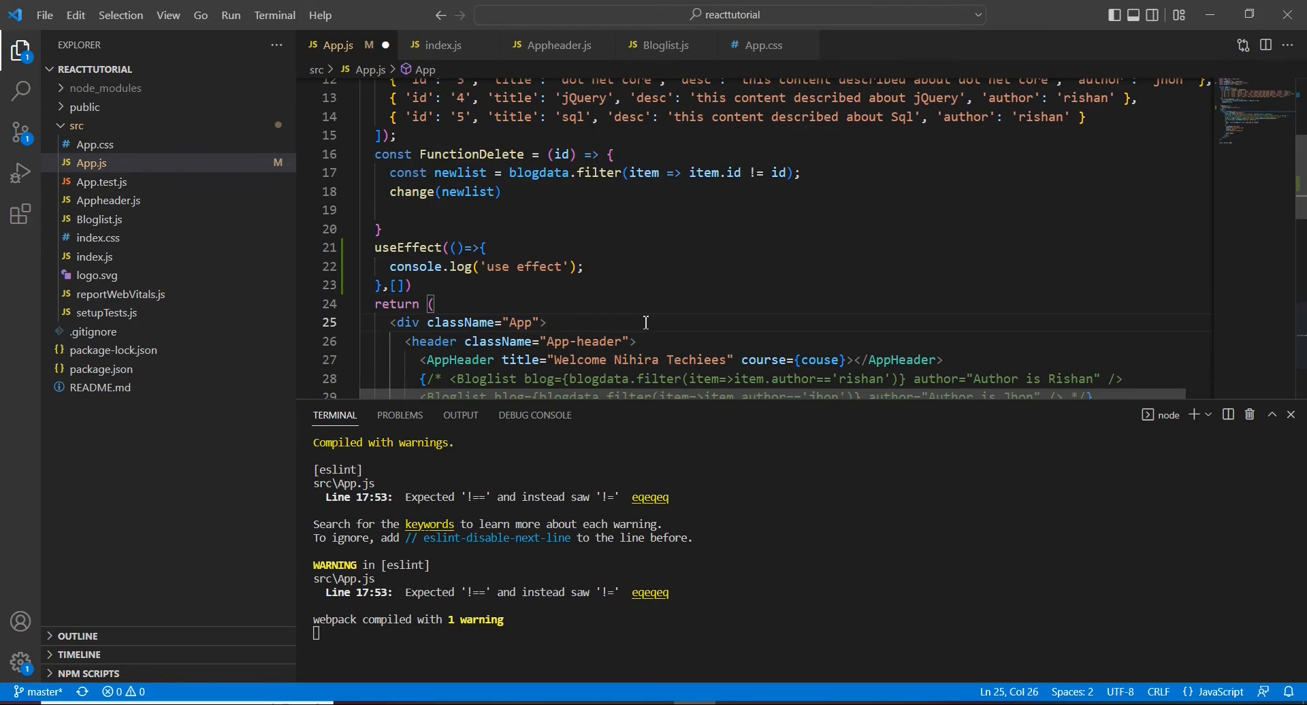
mouse_move(524, 287)
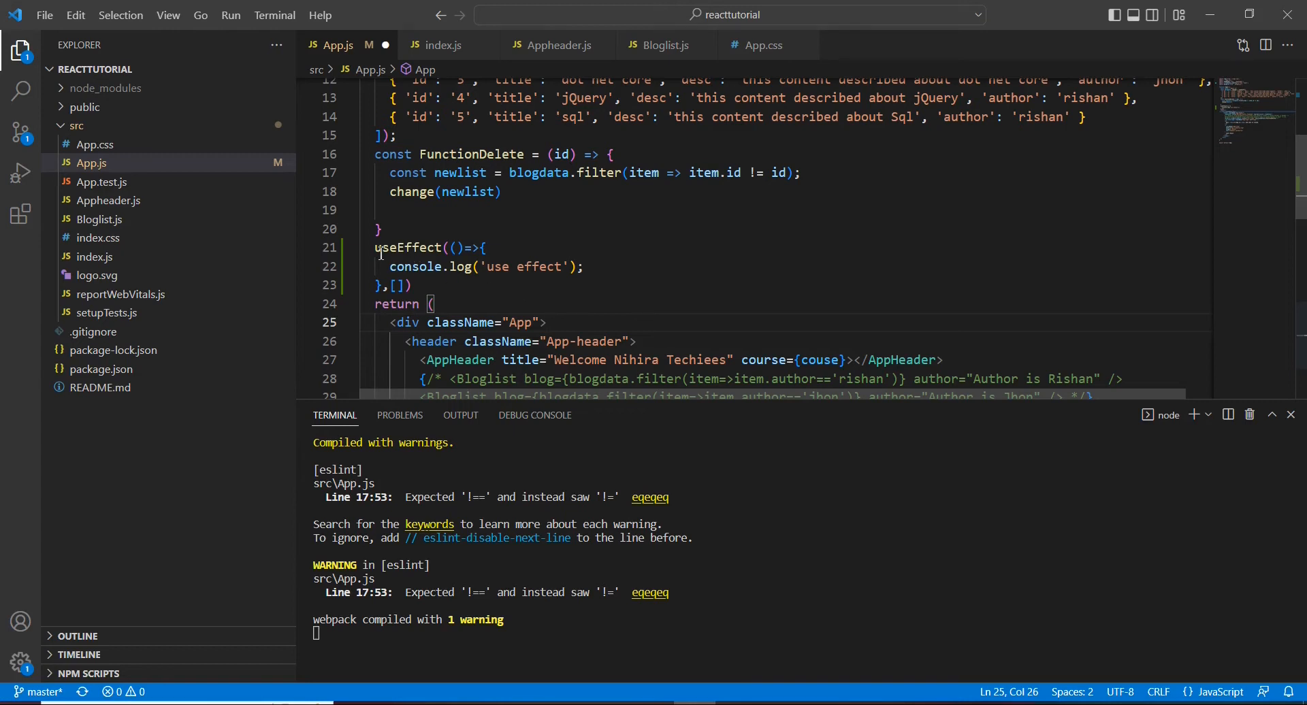
double_click(407, 248)
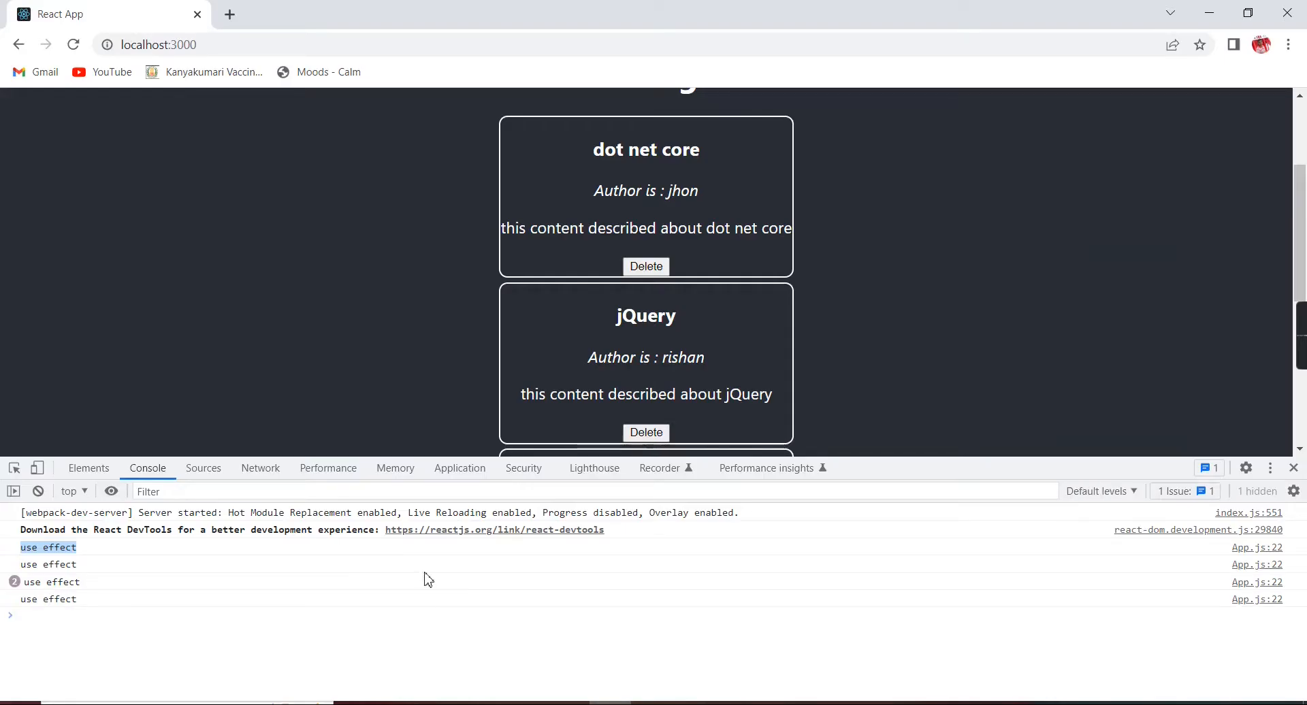
Step: Clear the console, reload, then delete the Angular and reactjs cards with no new log
click(38, 490)
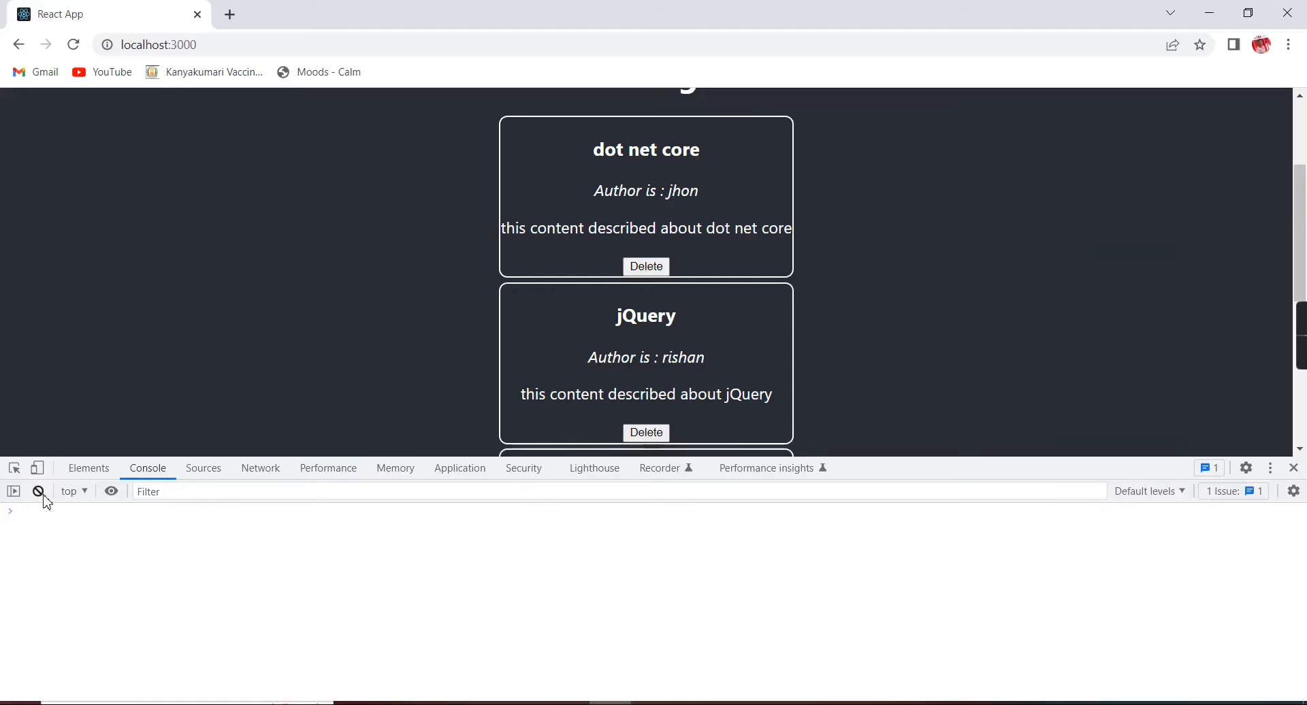
click(73, 45)
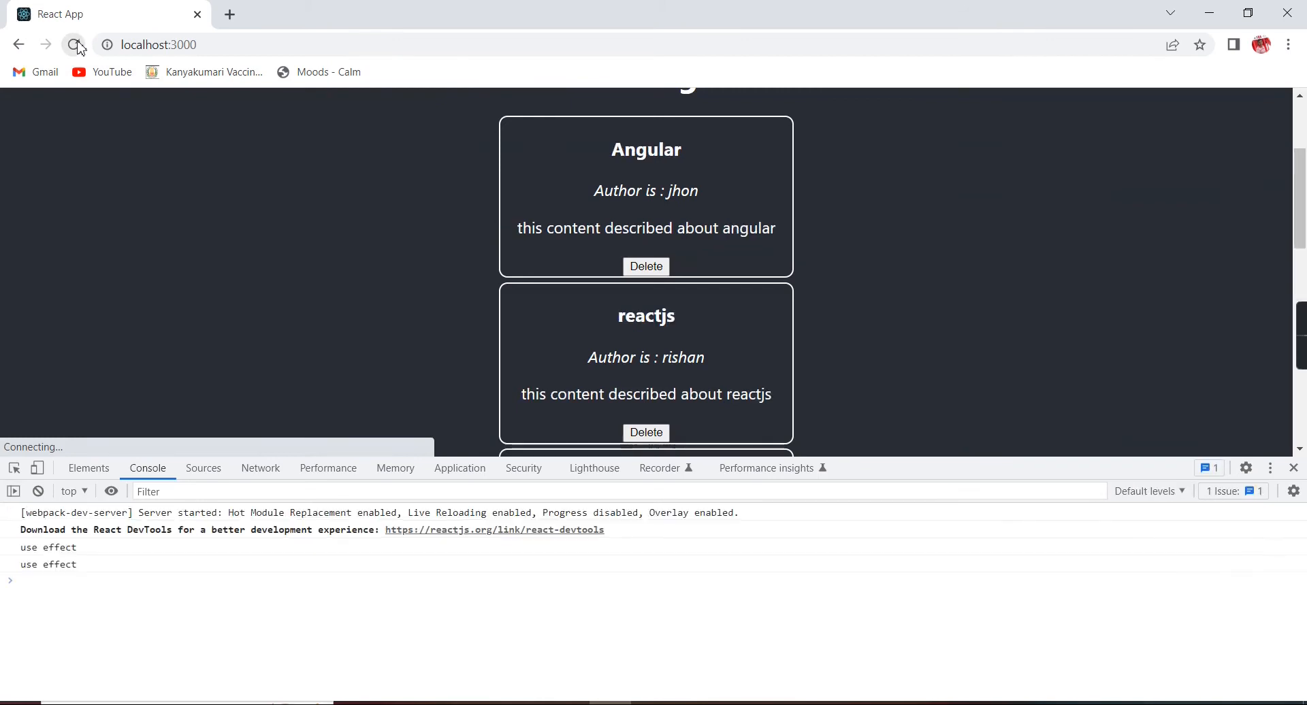
click(72, 45)
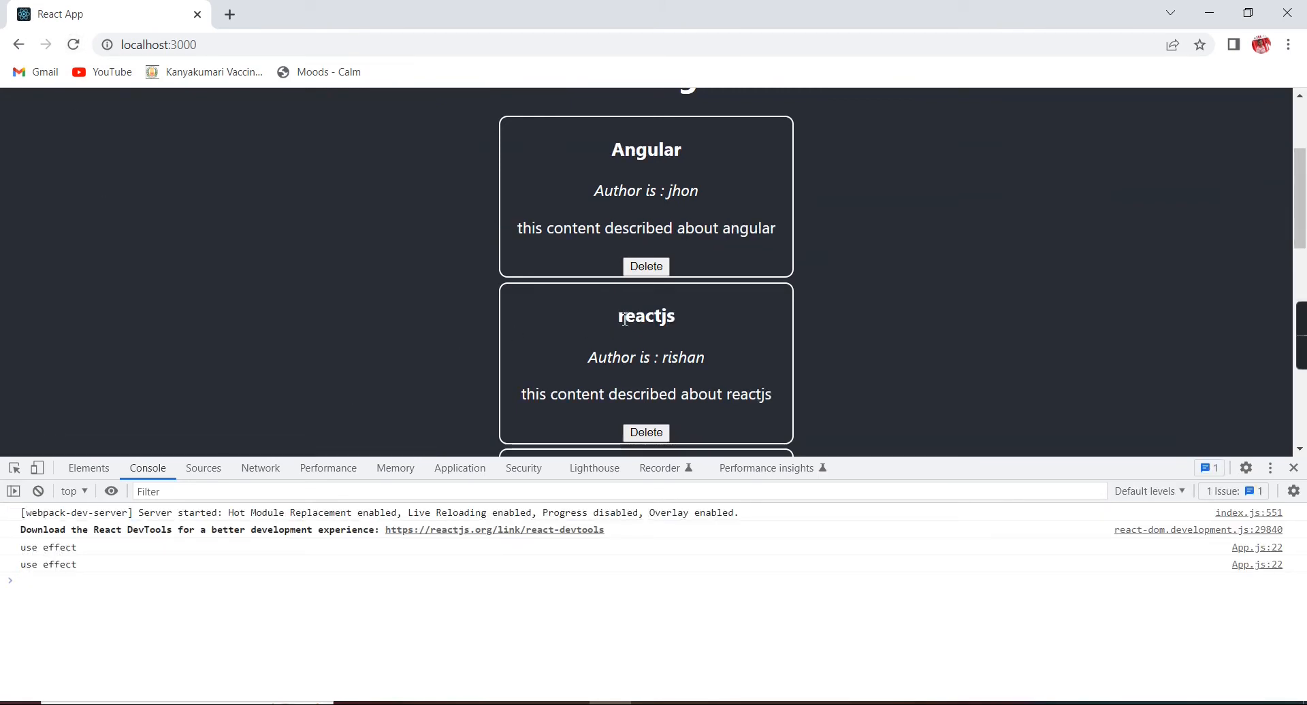
mouse_move(645, 271)
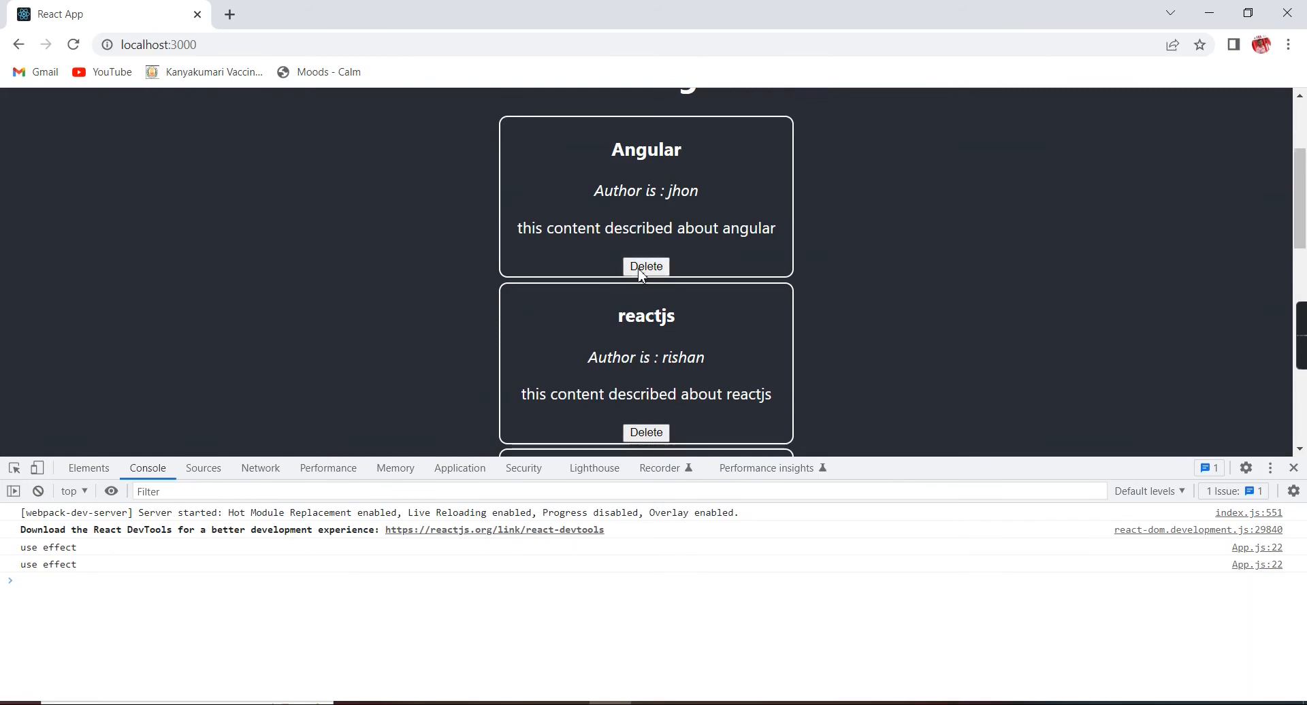
click(646, 266)
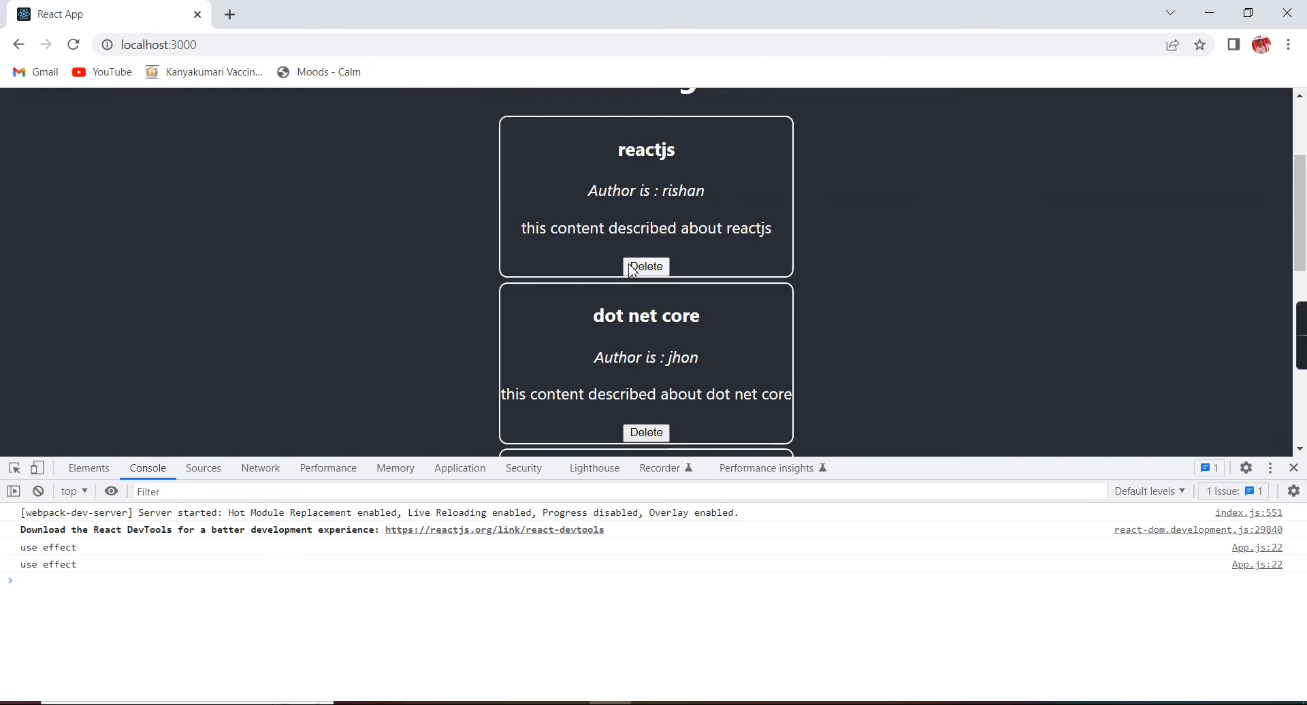
click(645, 266)
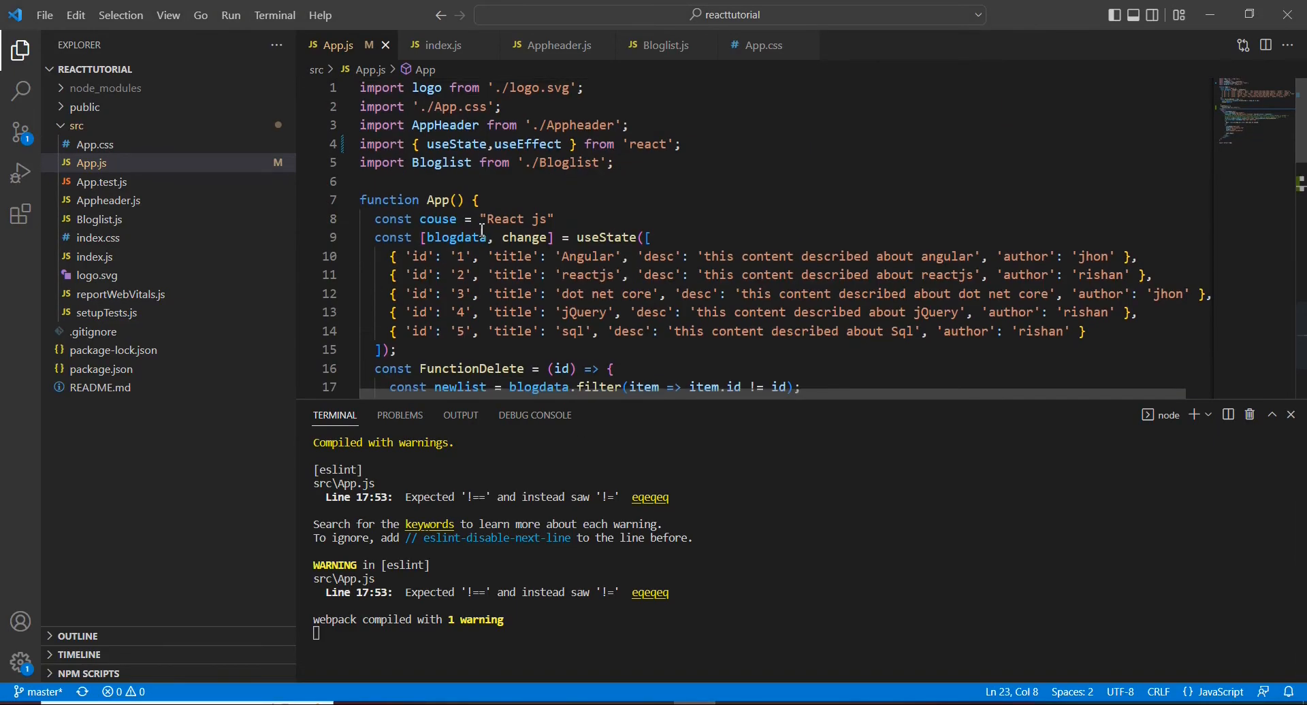
Step: Put blogdata inside the useEffect dependency array
double_click(456, 238)
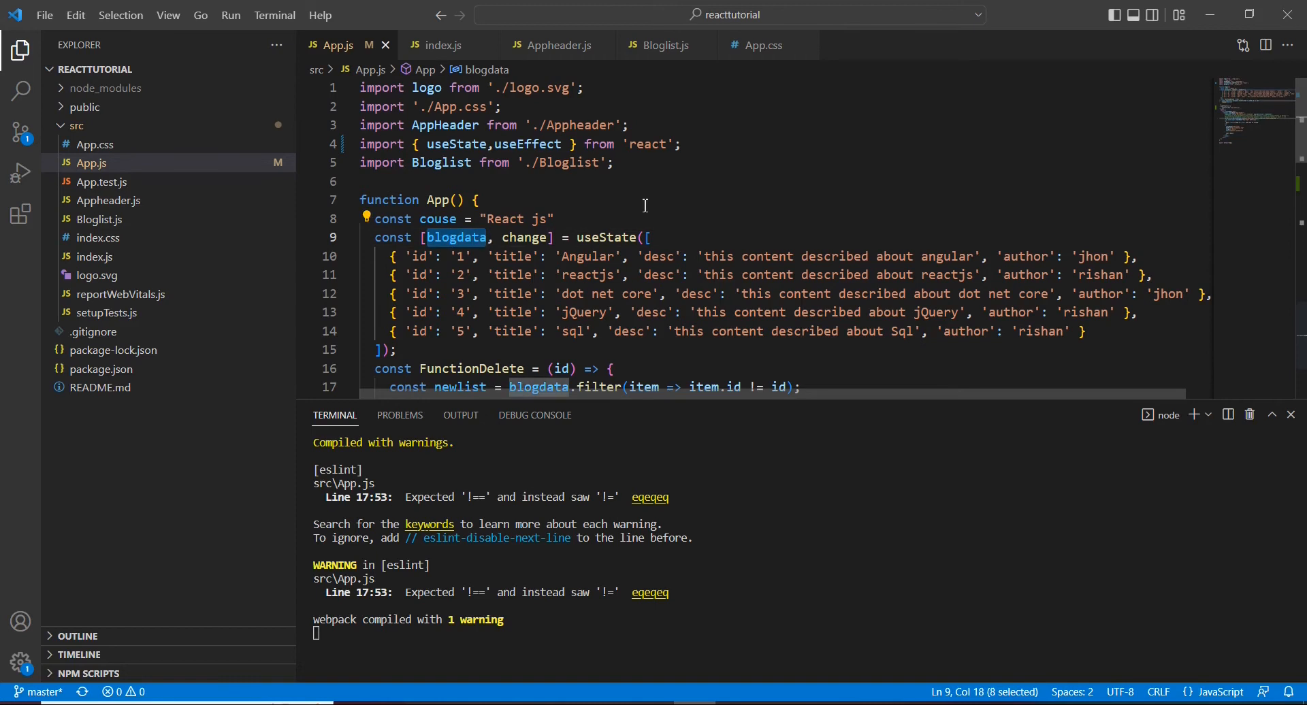
scroll(down, 3)
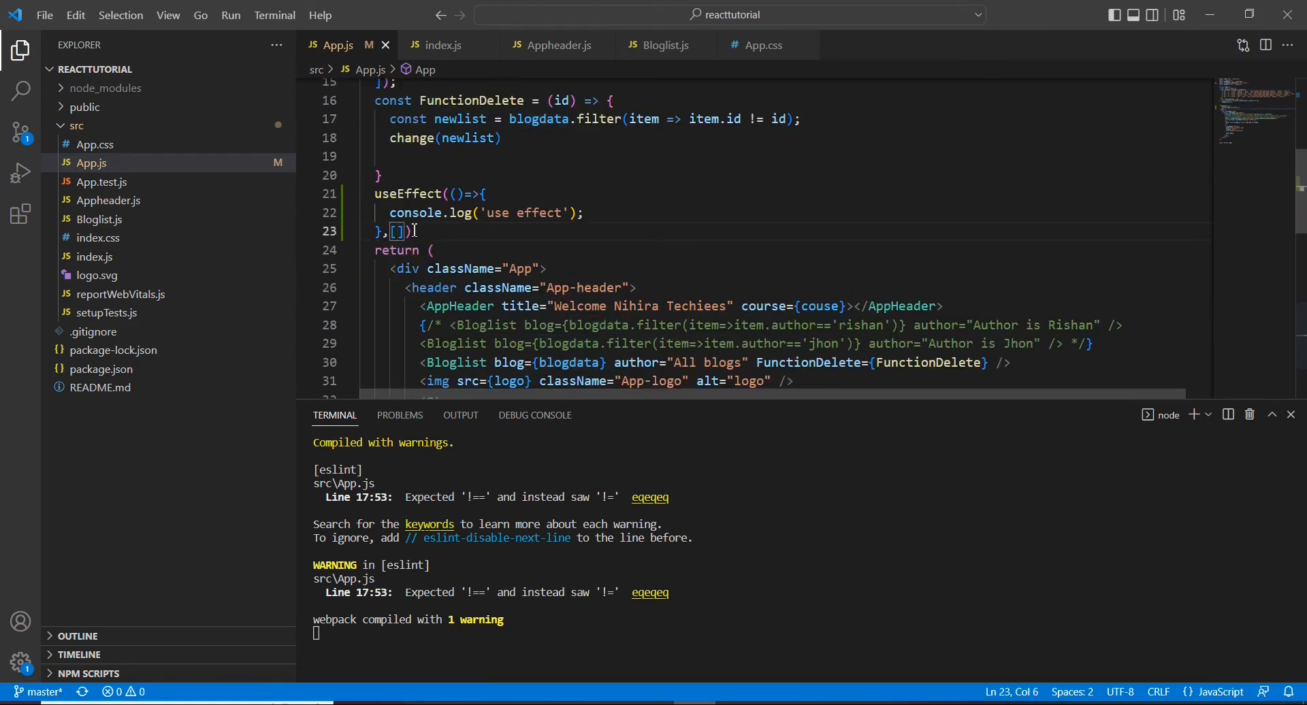
text(blogdata)
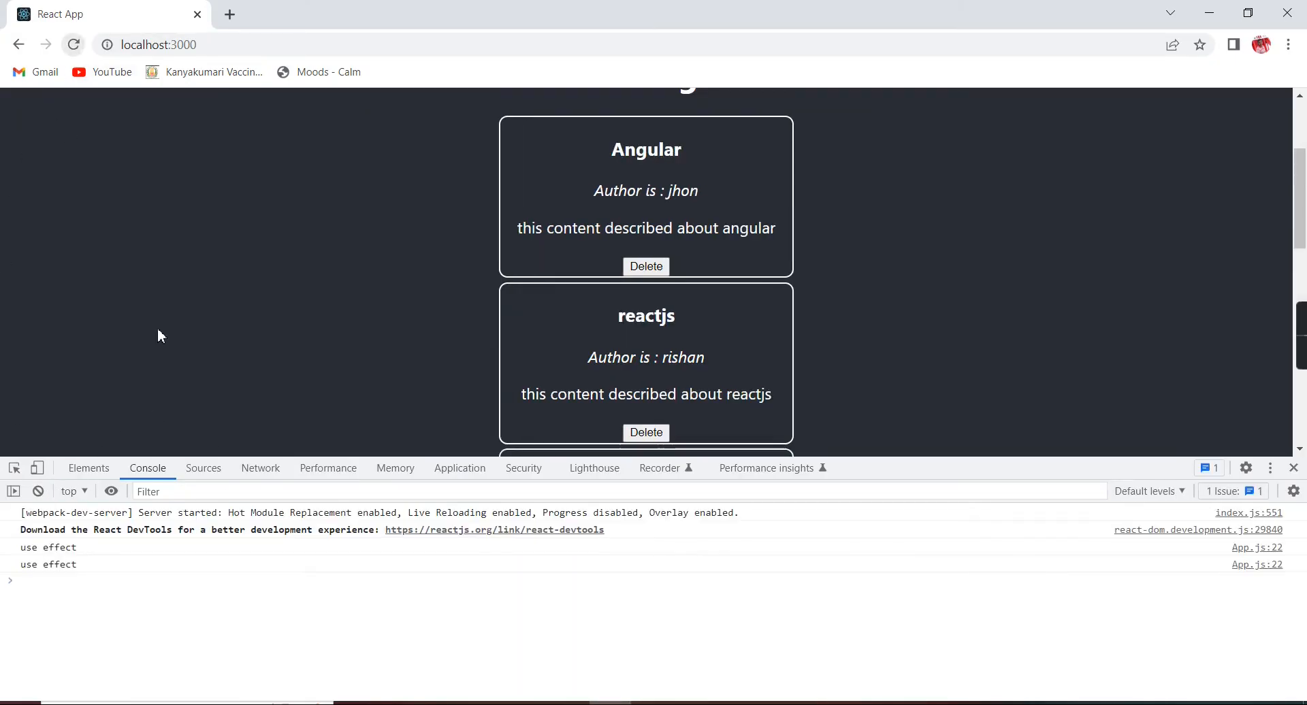
mouse_move(534, 315)
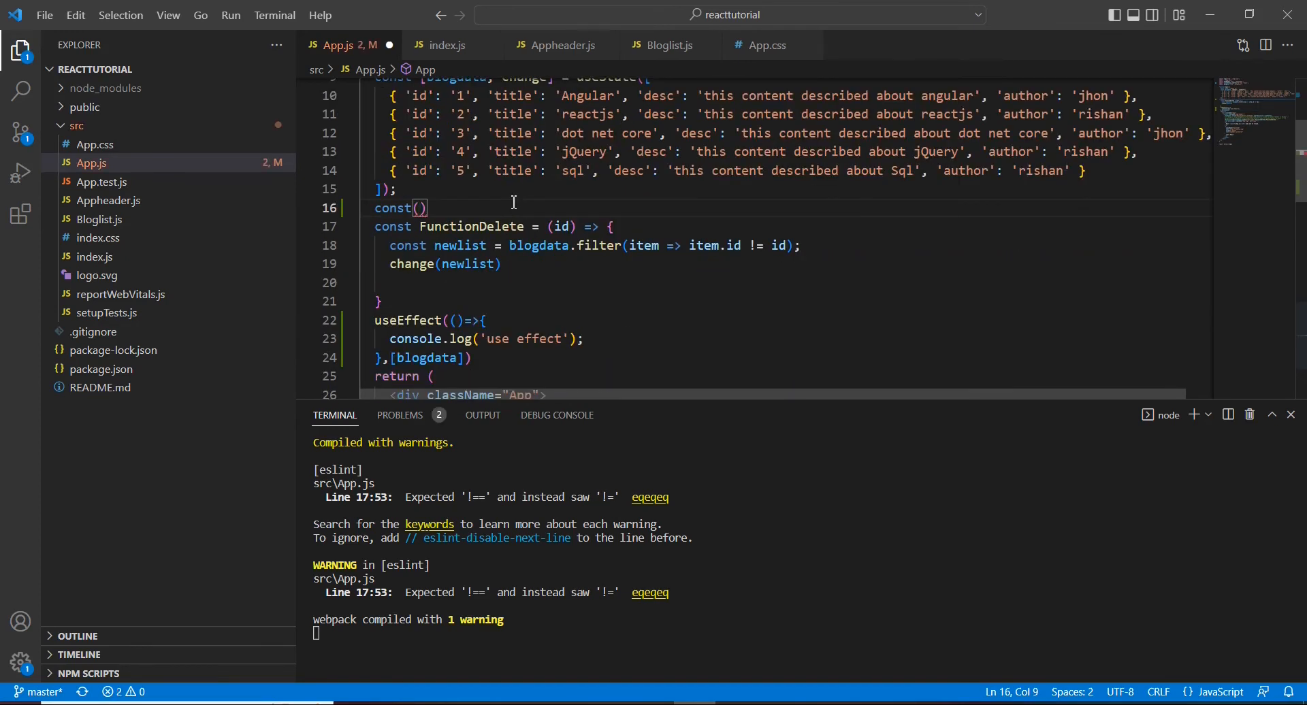
Step: Declare const[header,headchange]=useState("React class"); above FunctionDelete
text(header)
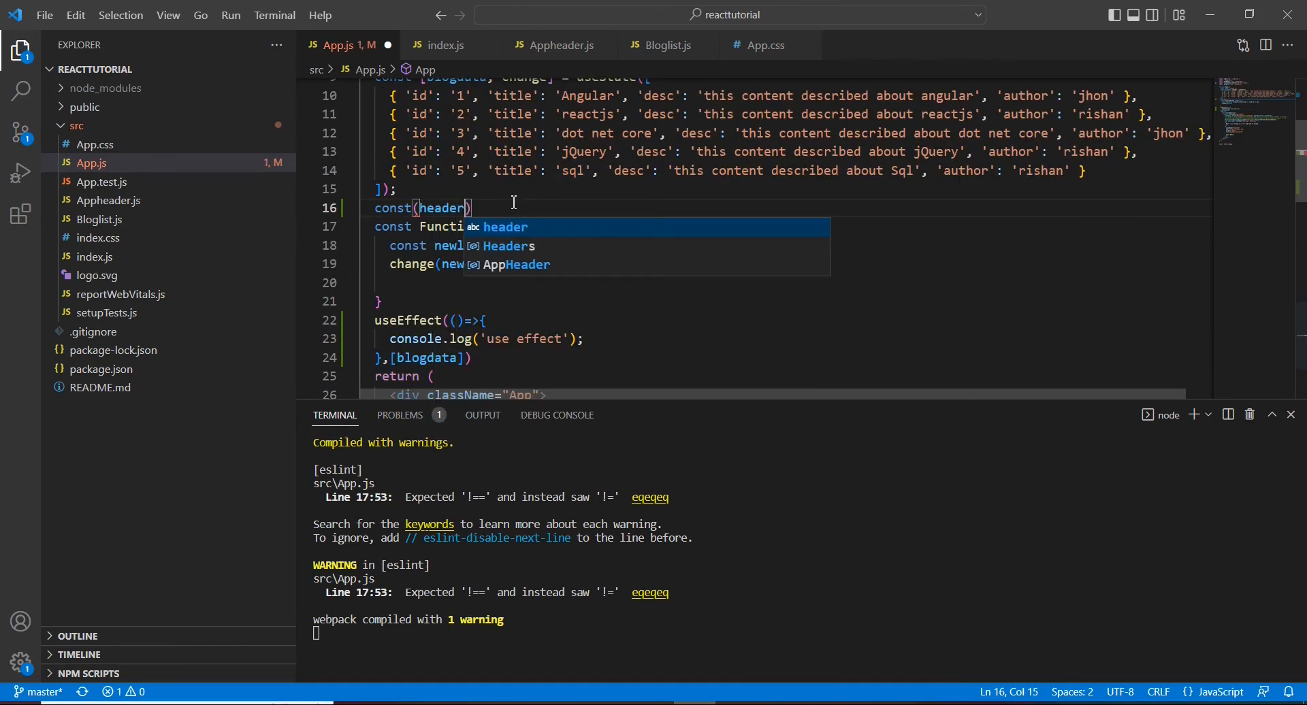
text(,headchange)
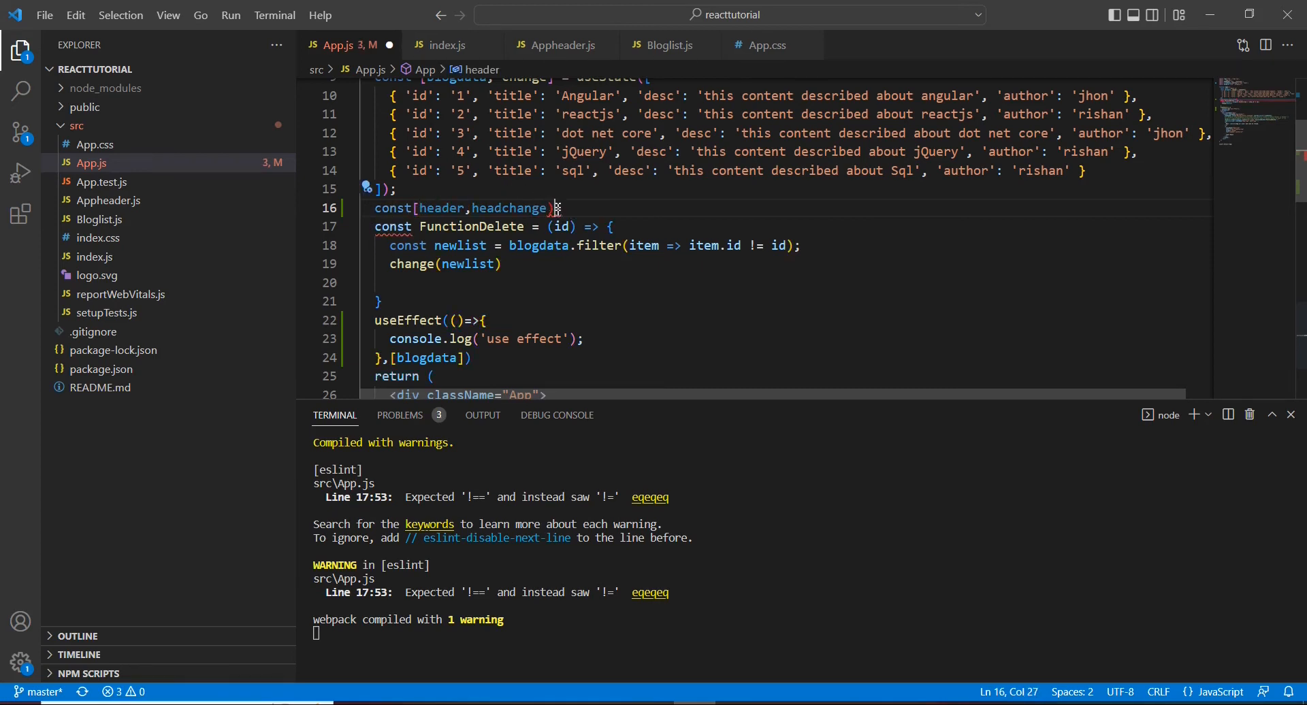
text(=)
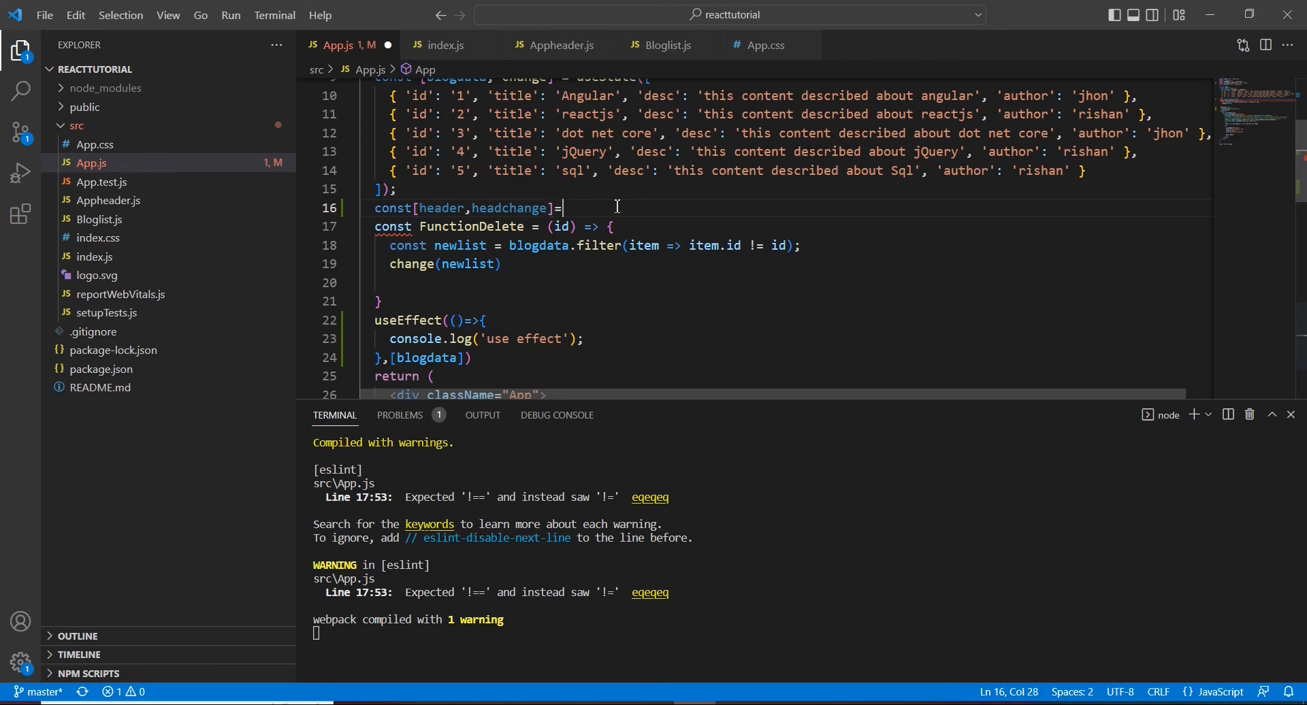
text(uses)
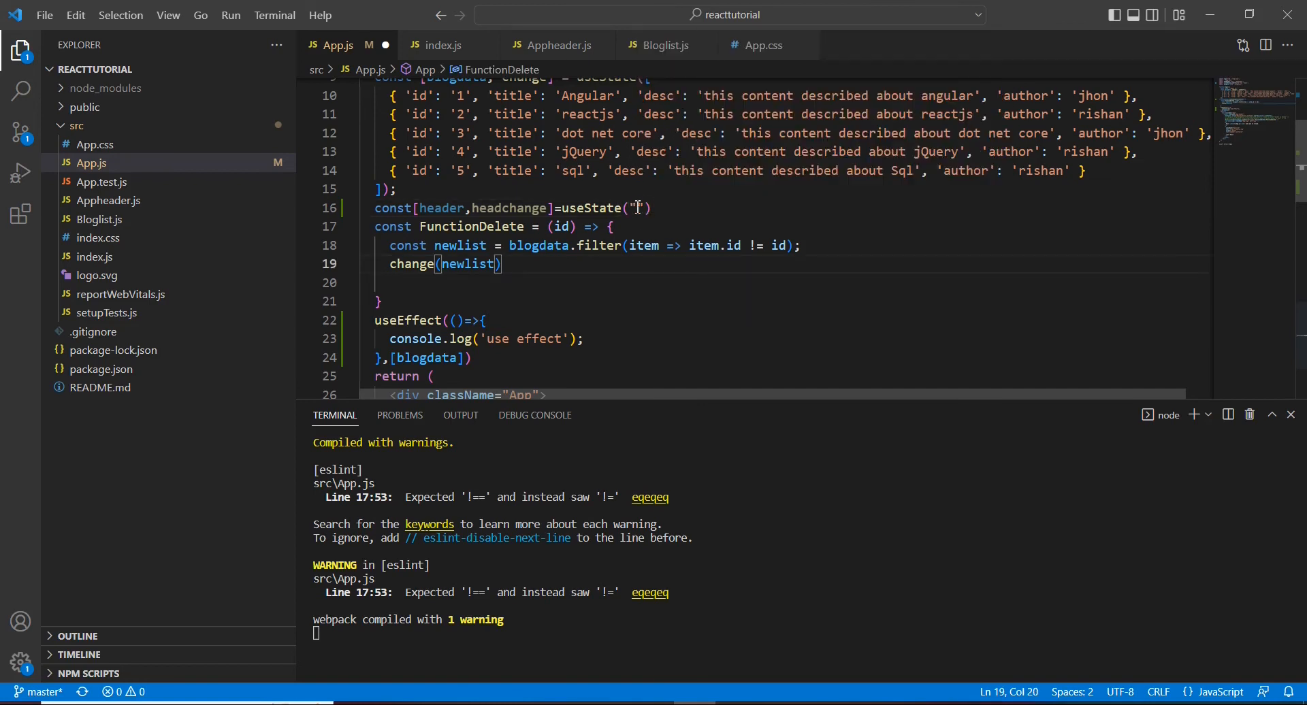
text(React class)
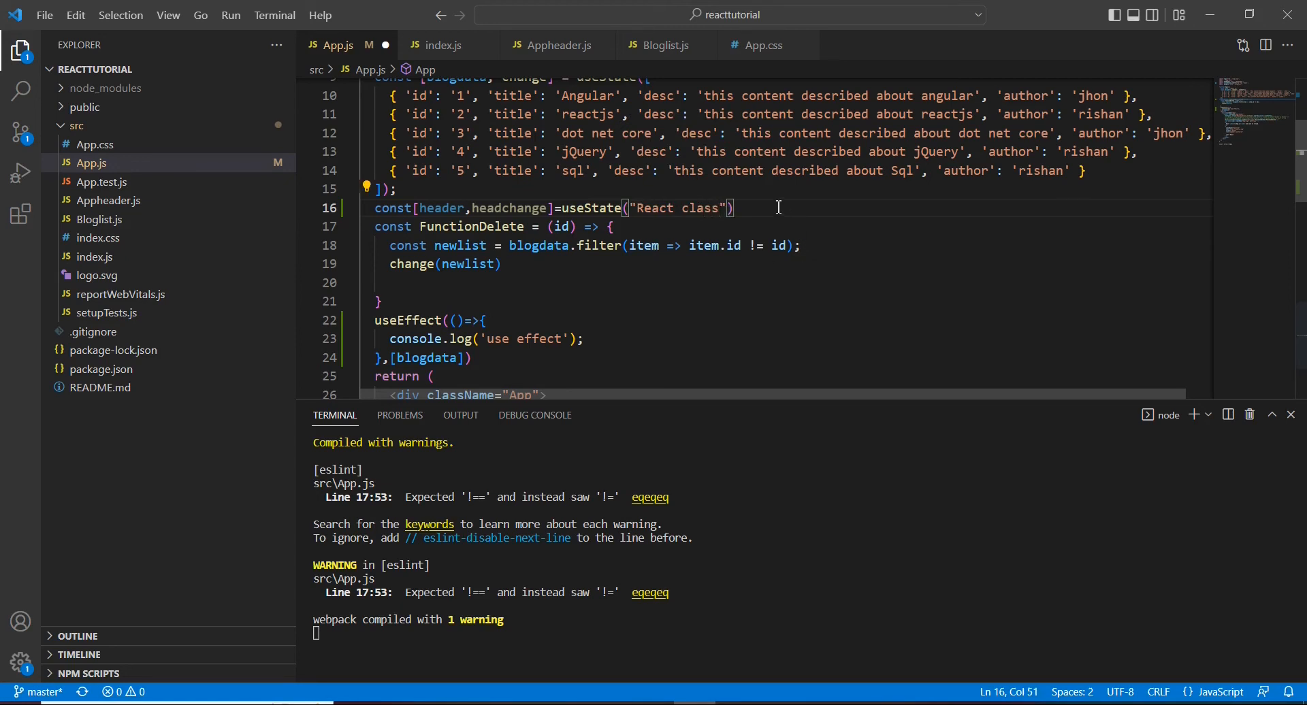
text(;)
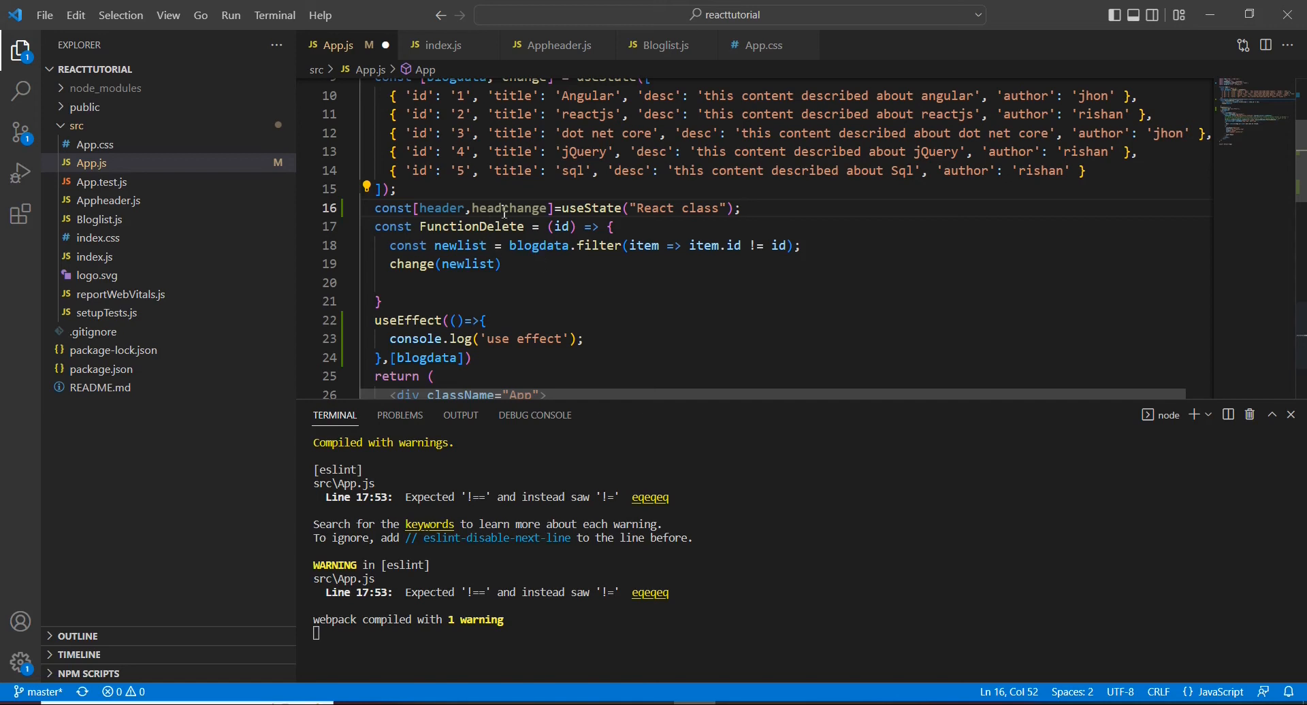
Step: Comment out FunctionDelete's filter lines and call headchange( inside it instead
double_click(511, 207)
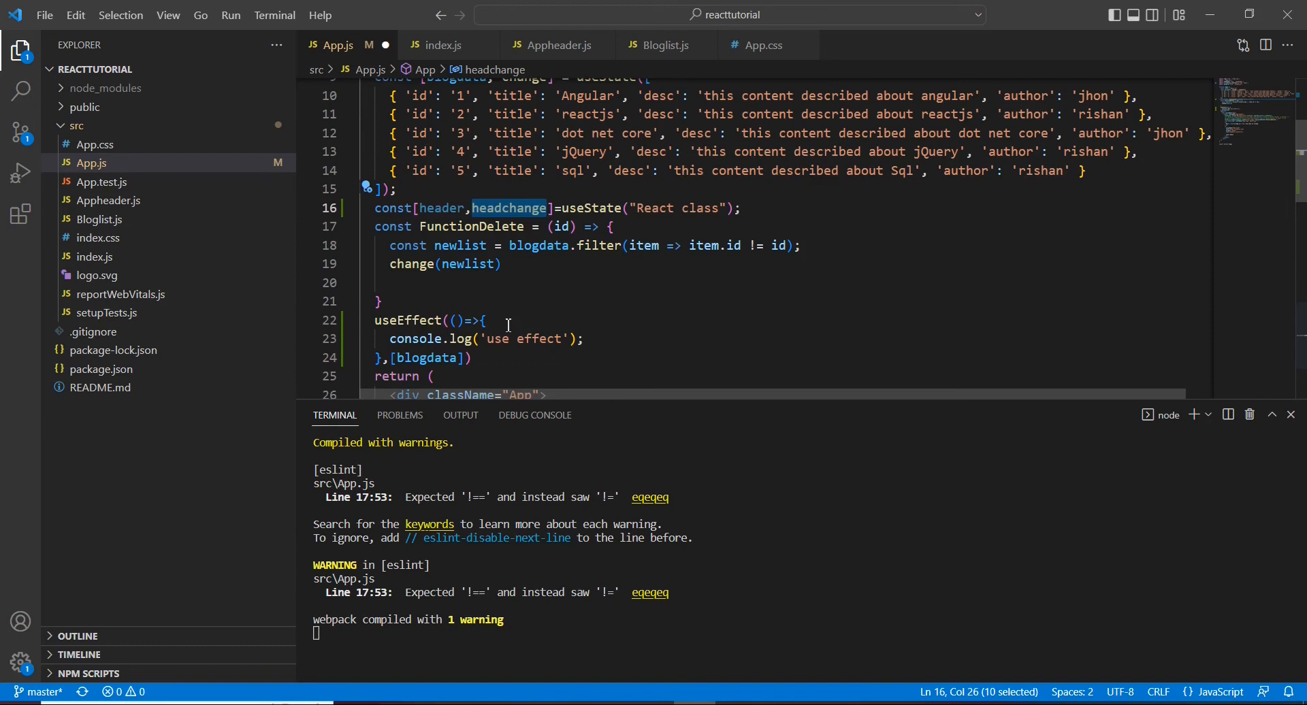
mouse_move(389, 250)
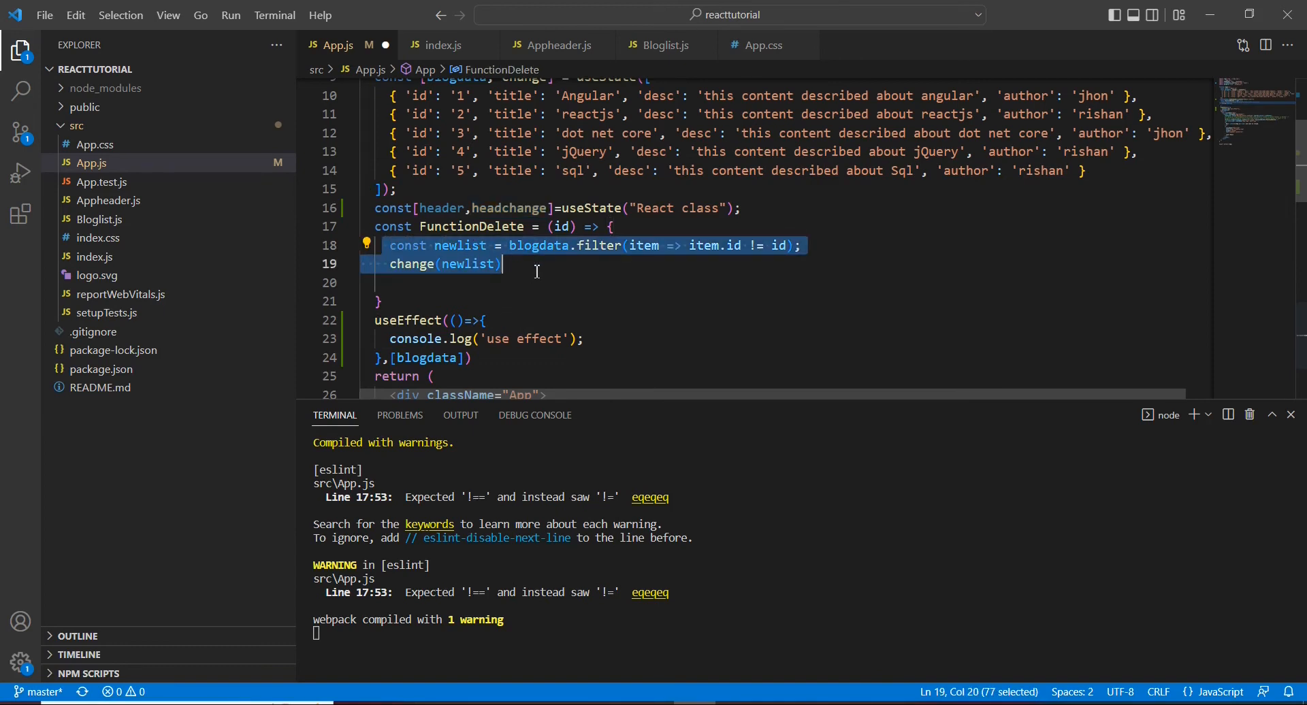
key(ctrl+/)
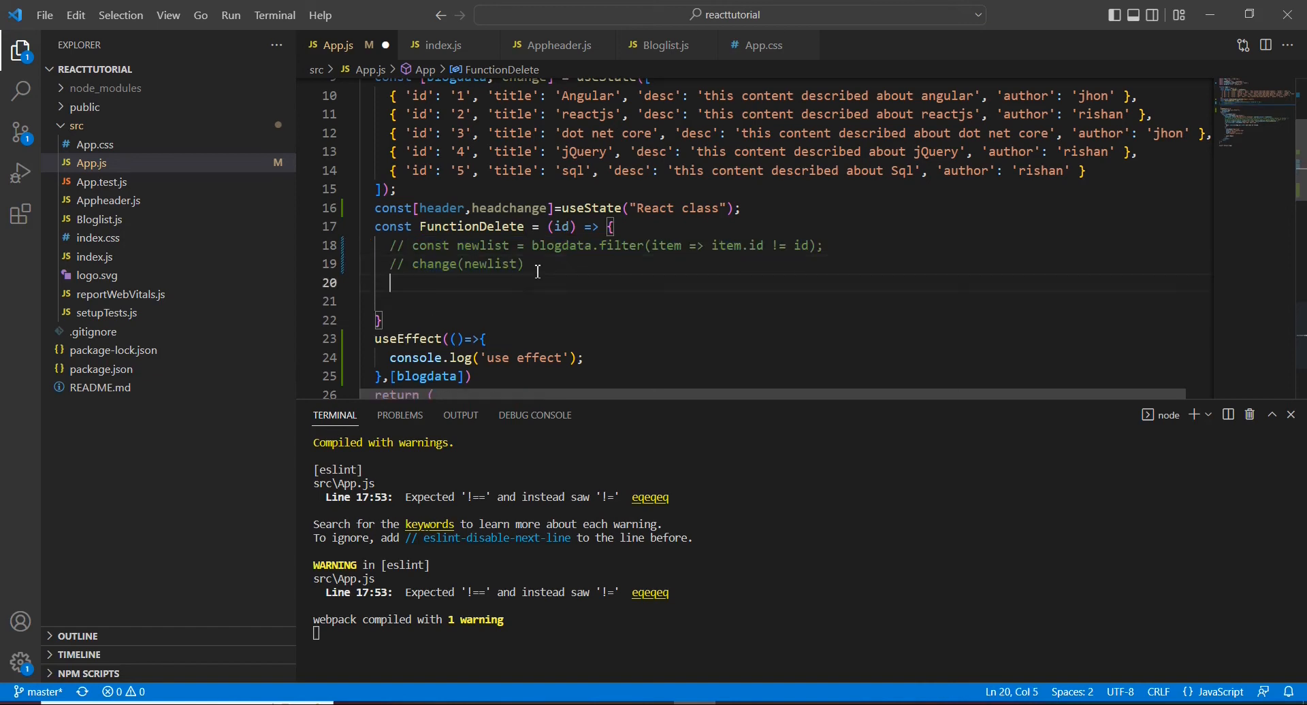
text(headchange()
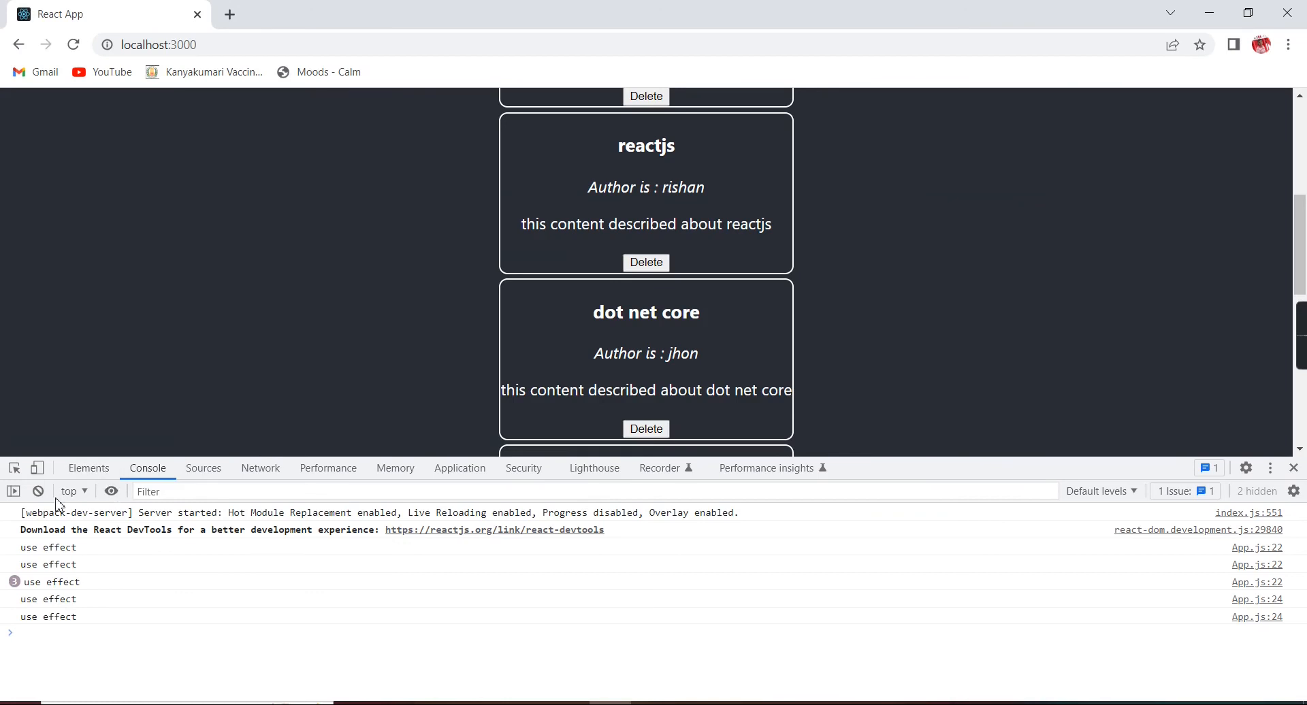
Step: Clear the console and reload, showing only the two initial 'use effect' logs
click(72, 45)
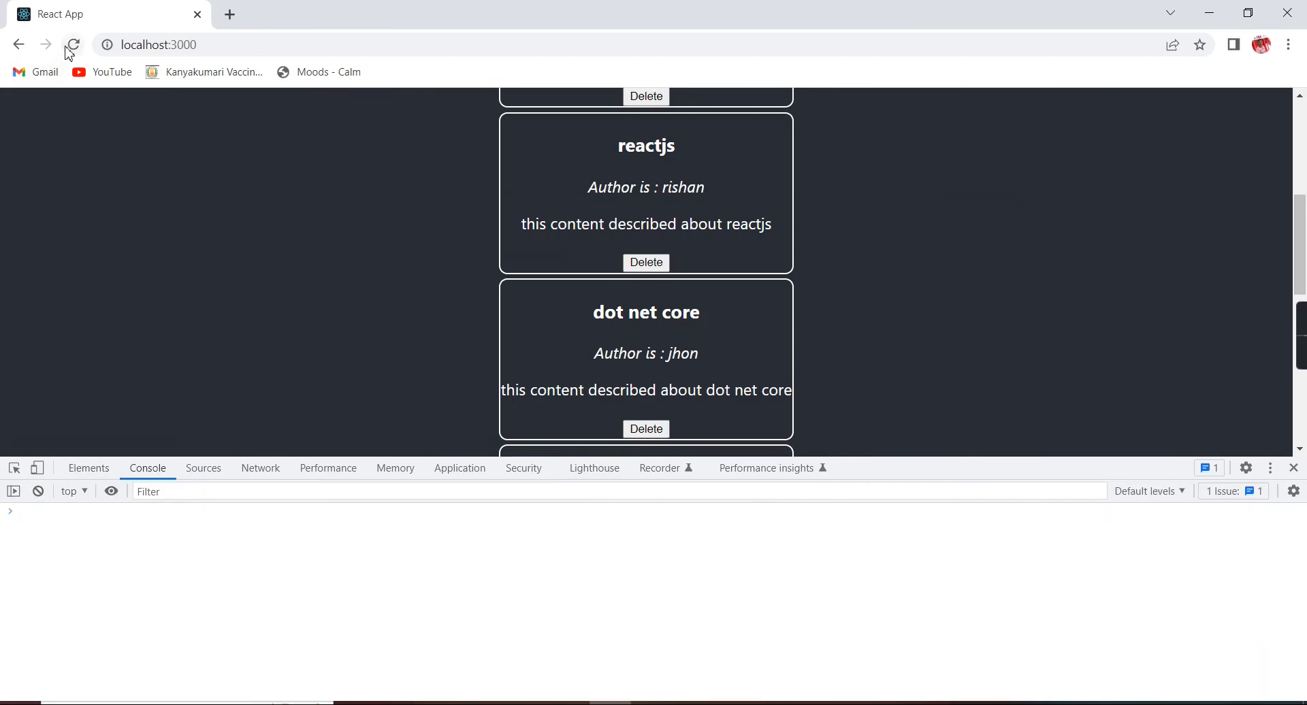
click(74, 45)
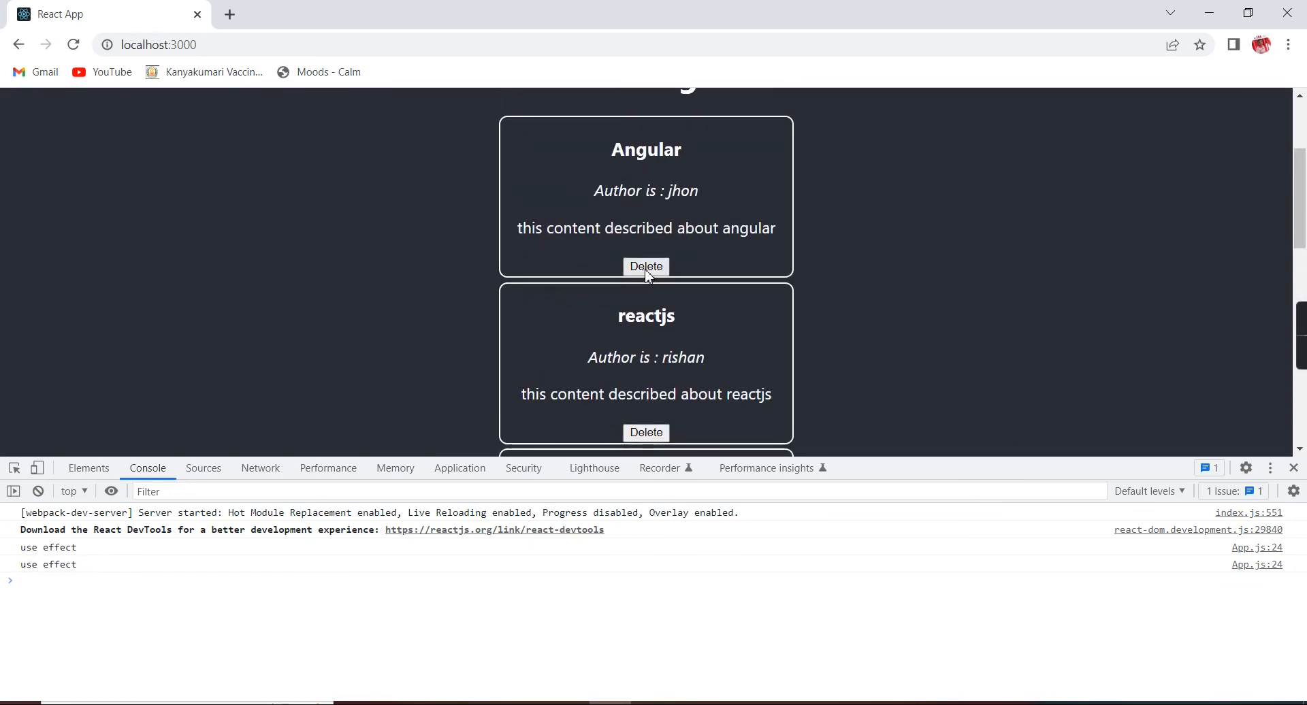
scroll(down, 3)
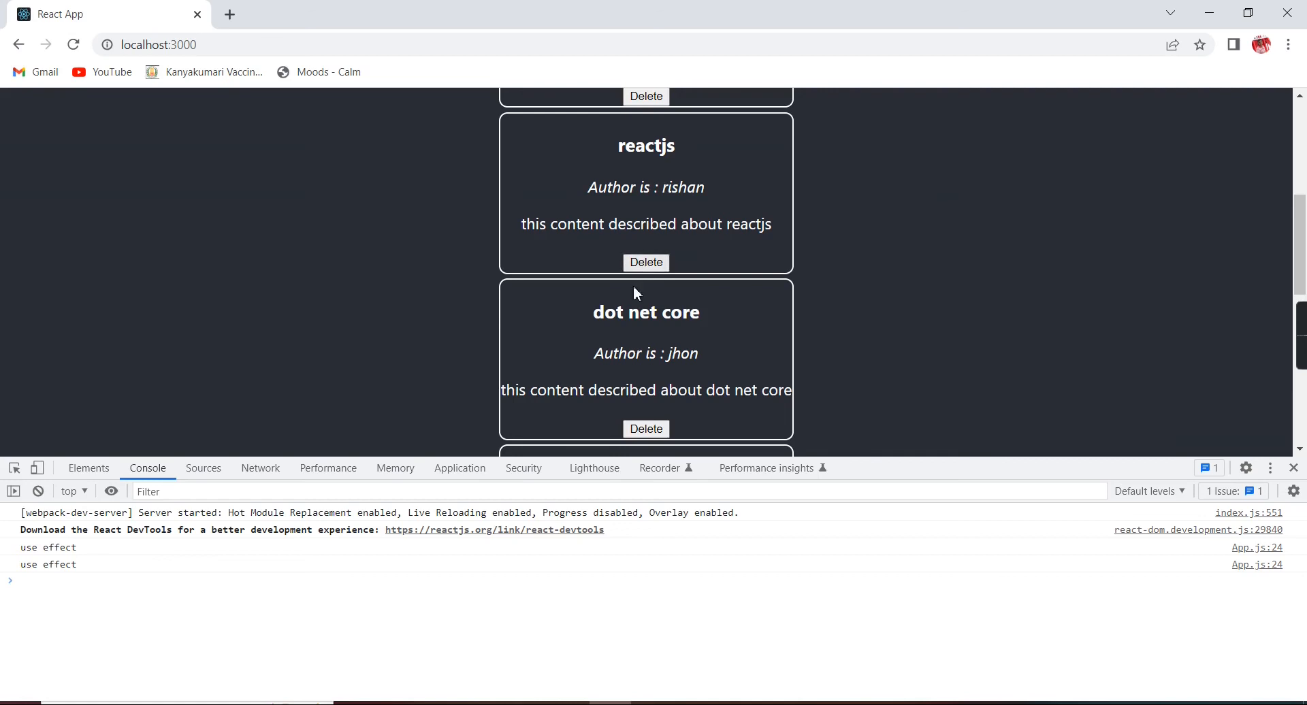
mouse_move(676, 679)
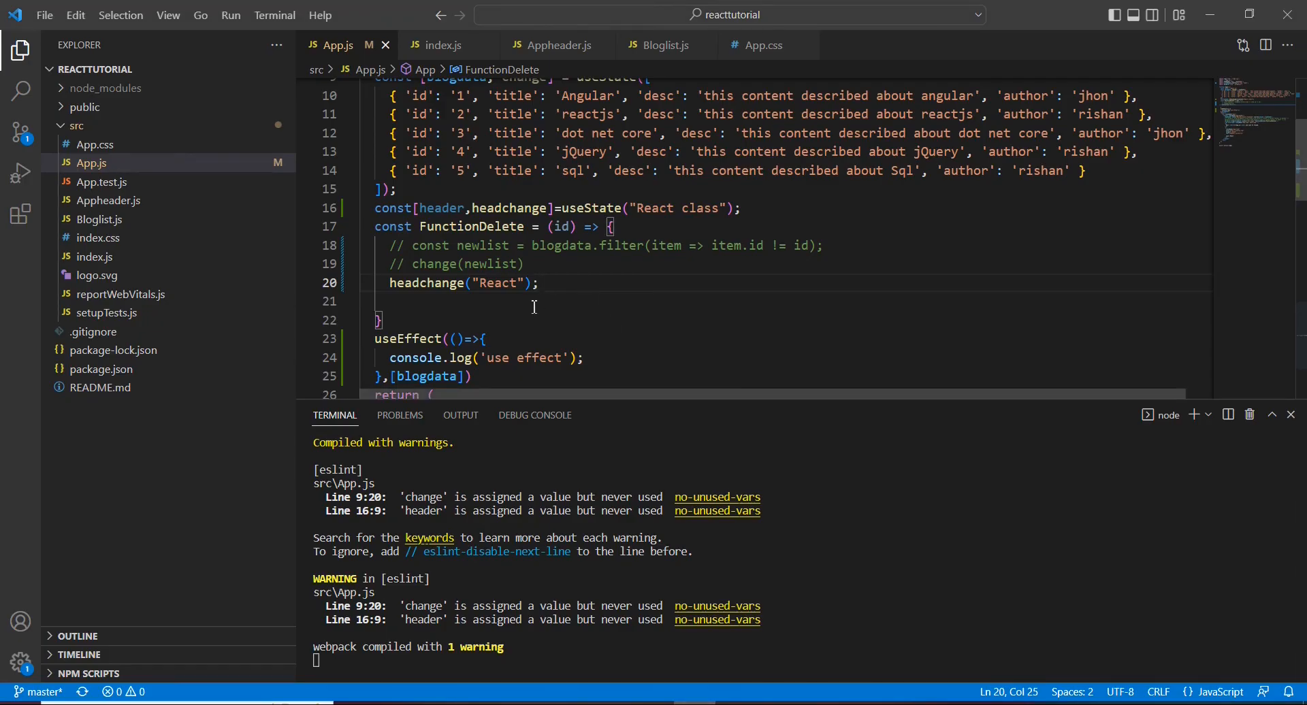
Step: Add header alongside blogdata in the useEffect dependency array
double_click(440, 207)
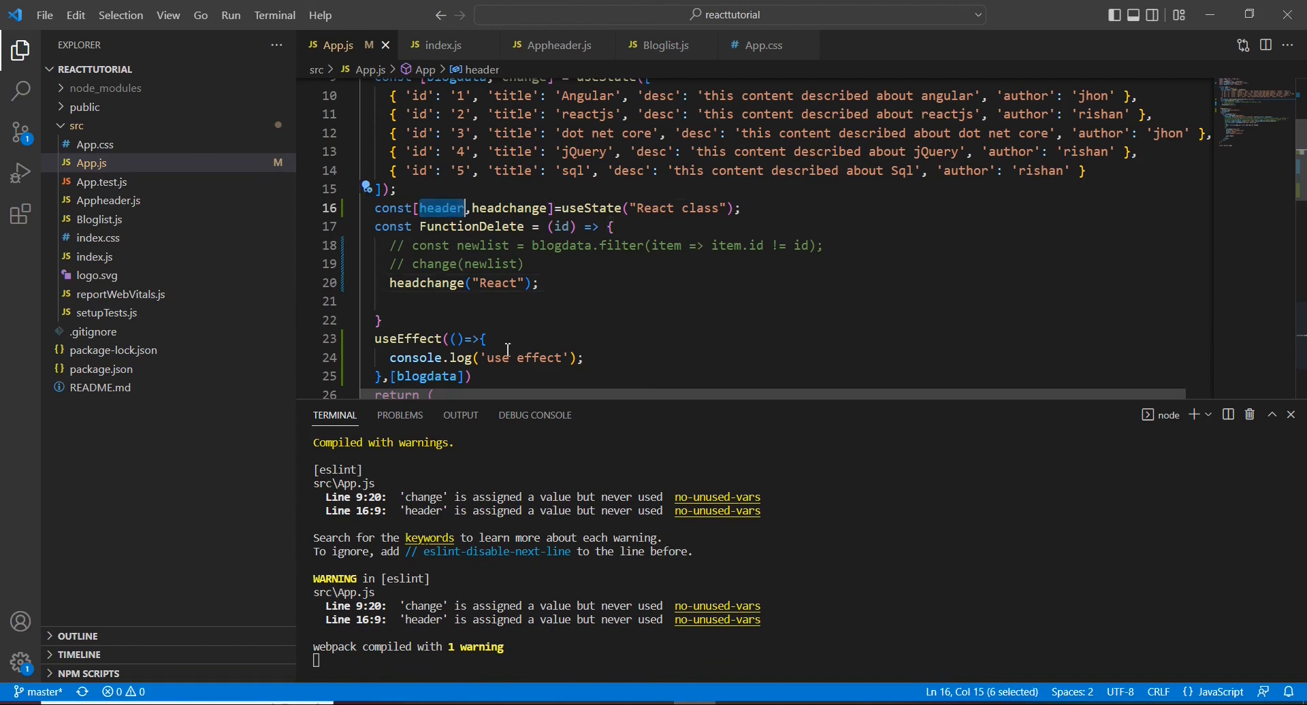
scroll(down, 3)
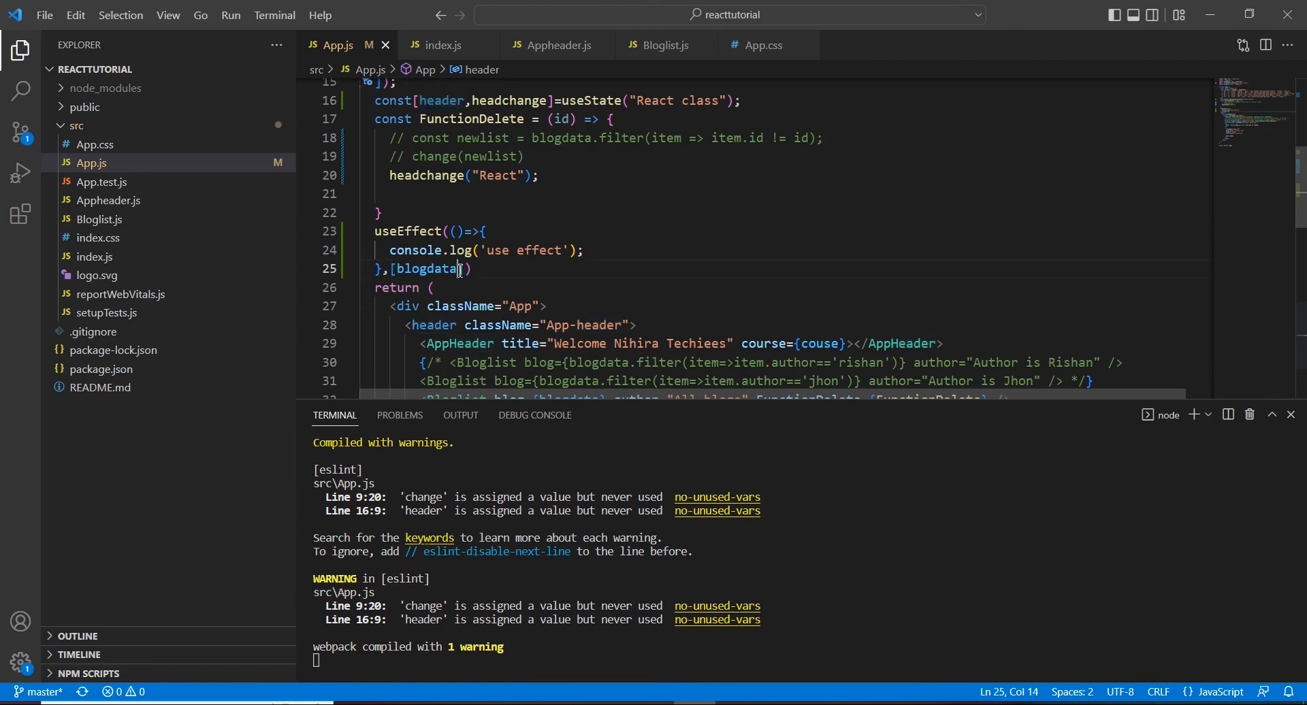
text(,header)
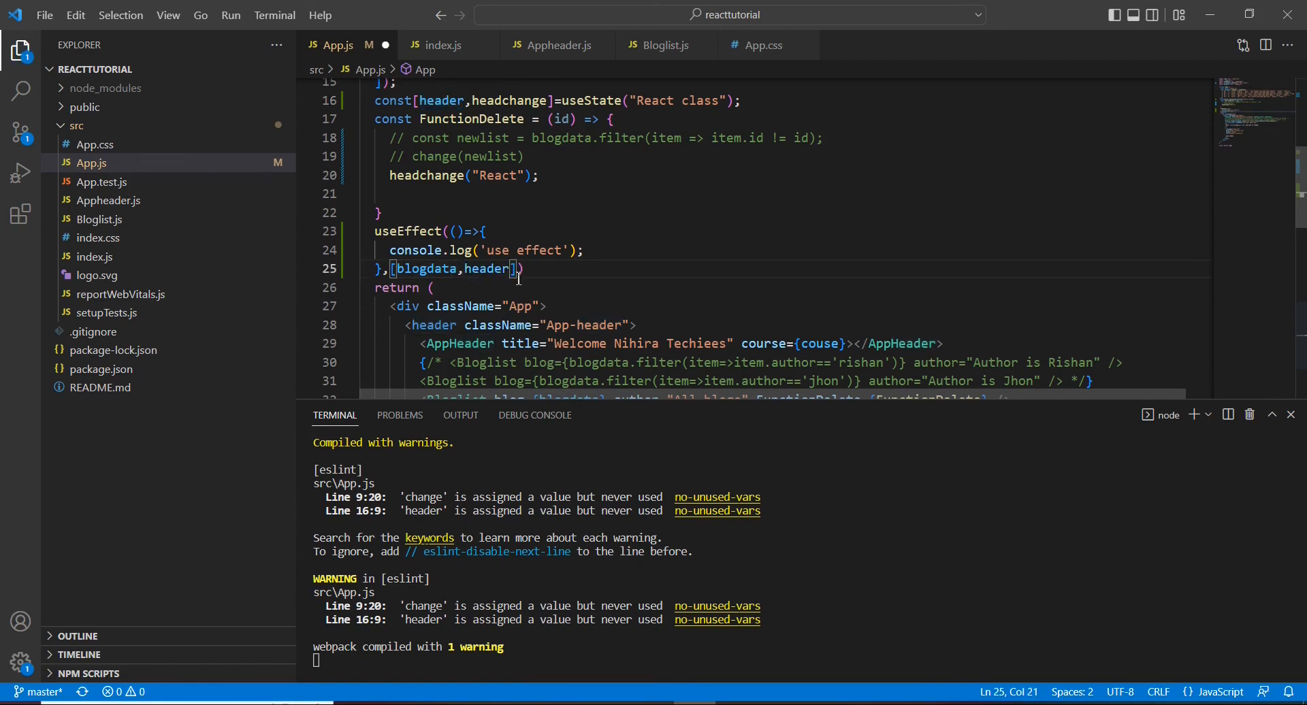
Step: Write console.log(header) inside FunctionDelete
text(cons)
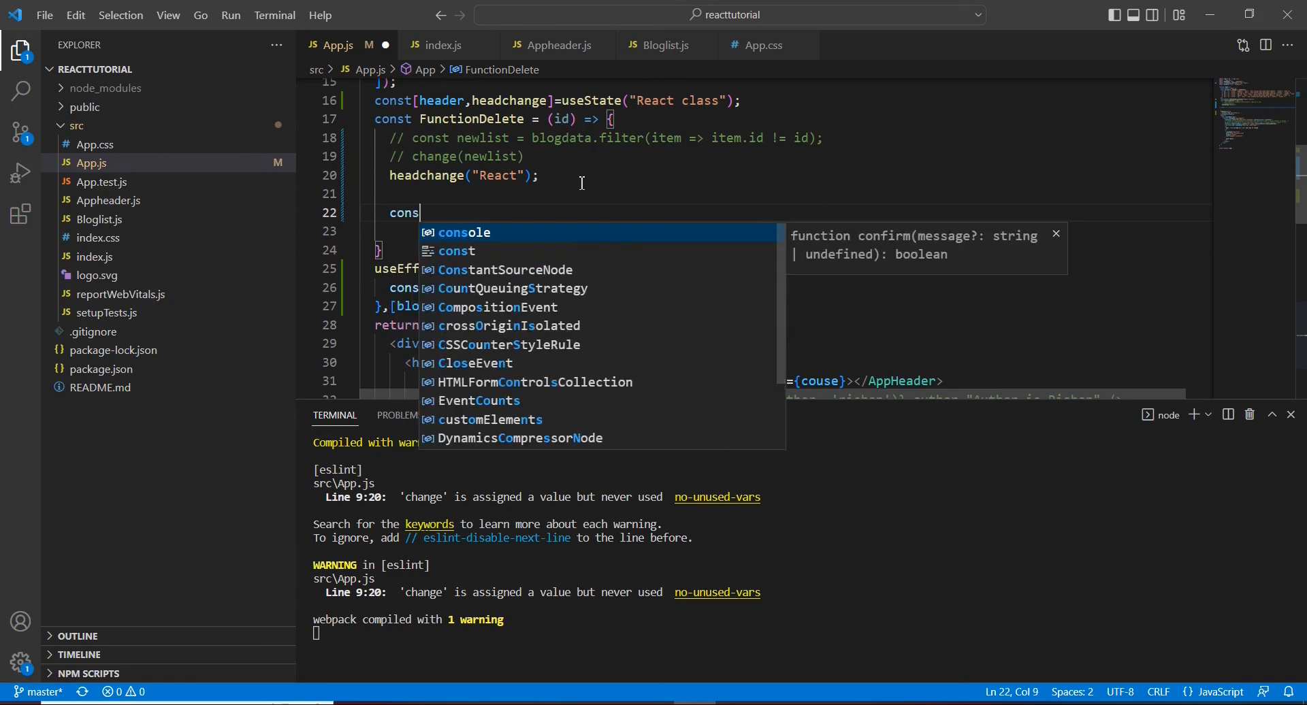
text(ole)
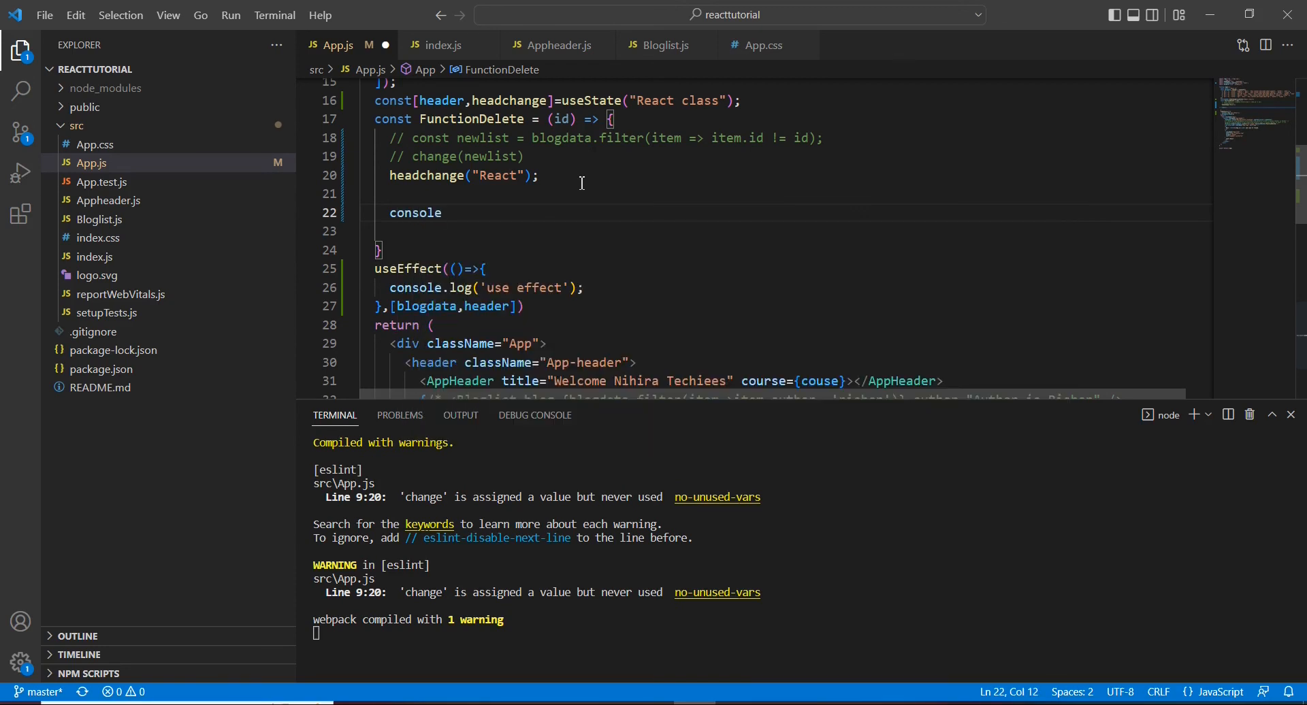
text(.log())
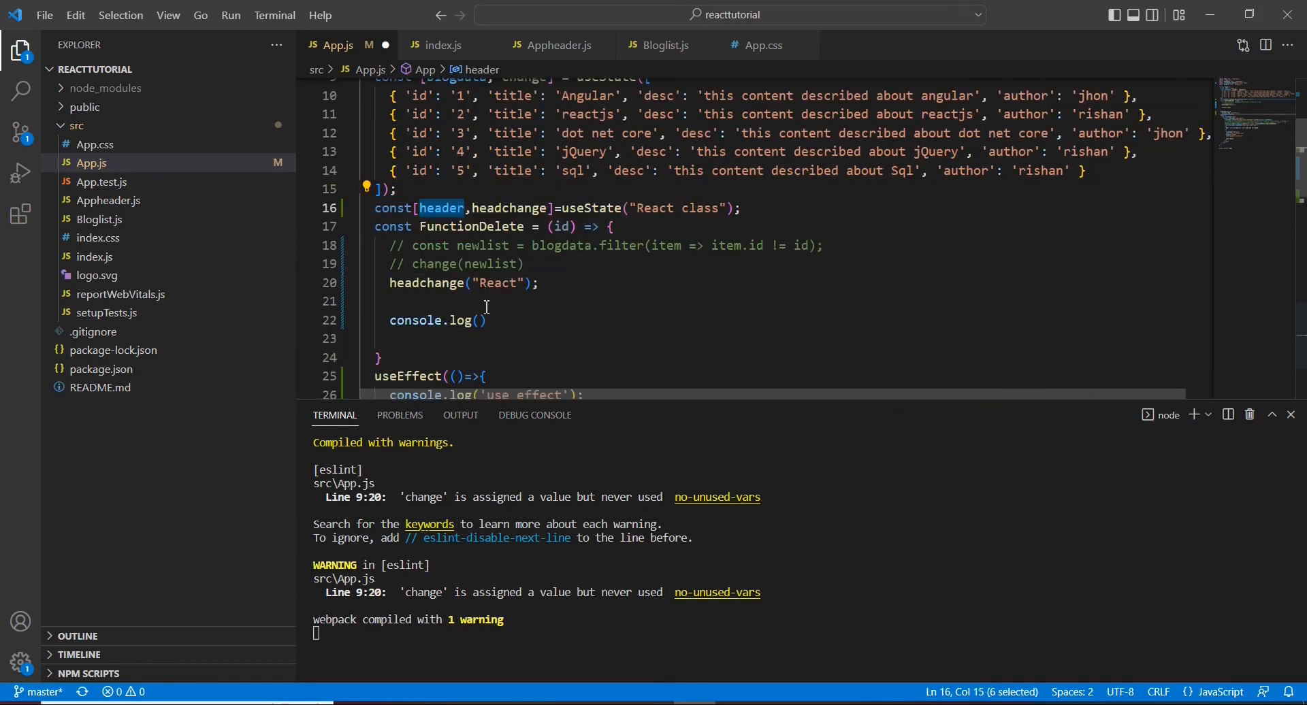
text(header)
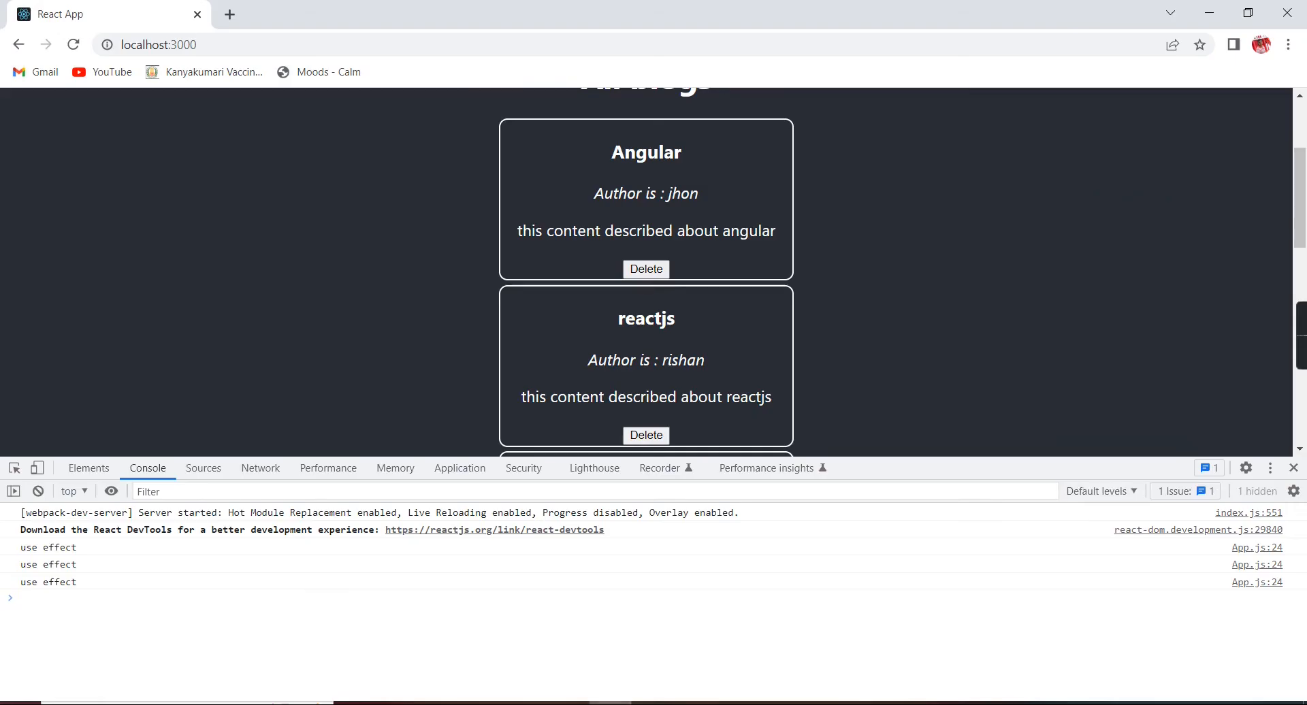
Step: Reload localhost:3000, delete blog posts, and read 'React class', 'use effect', 'React' logs in the Console
click(72, 44)
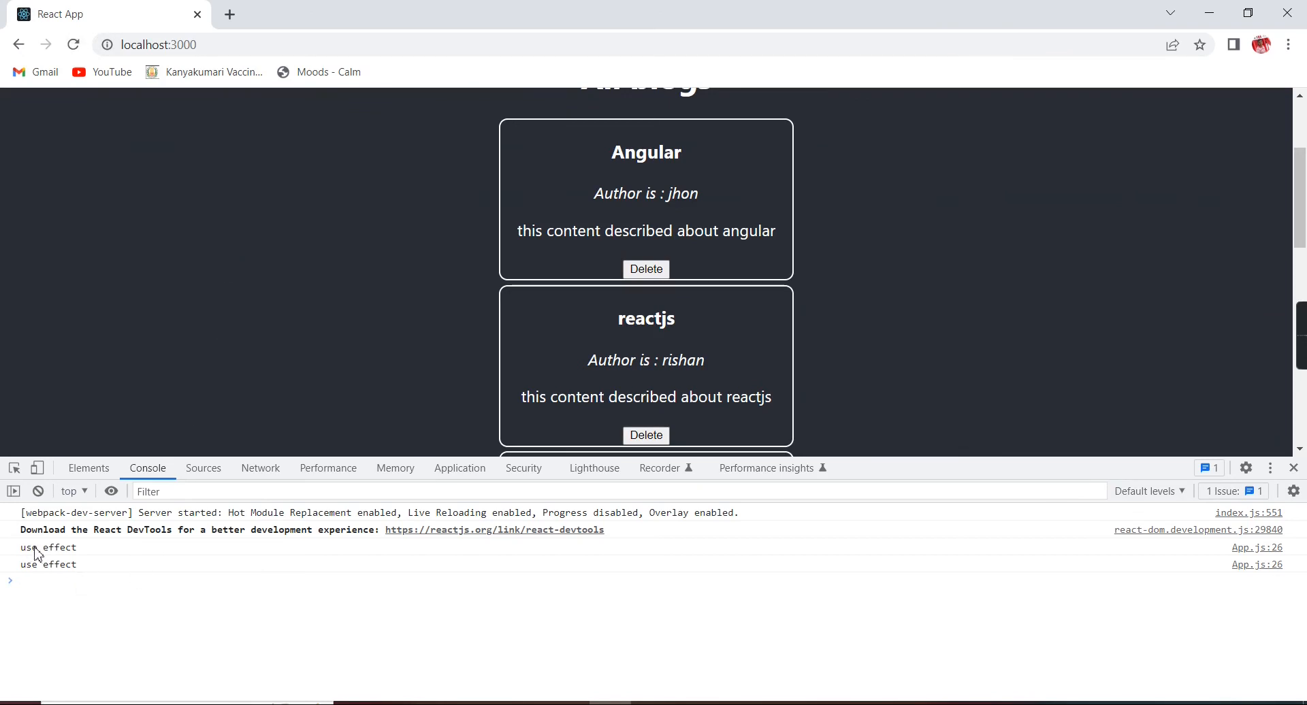
mouse_move(385, 331)
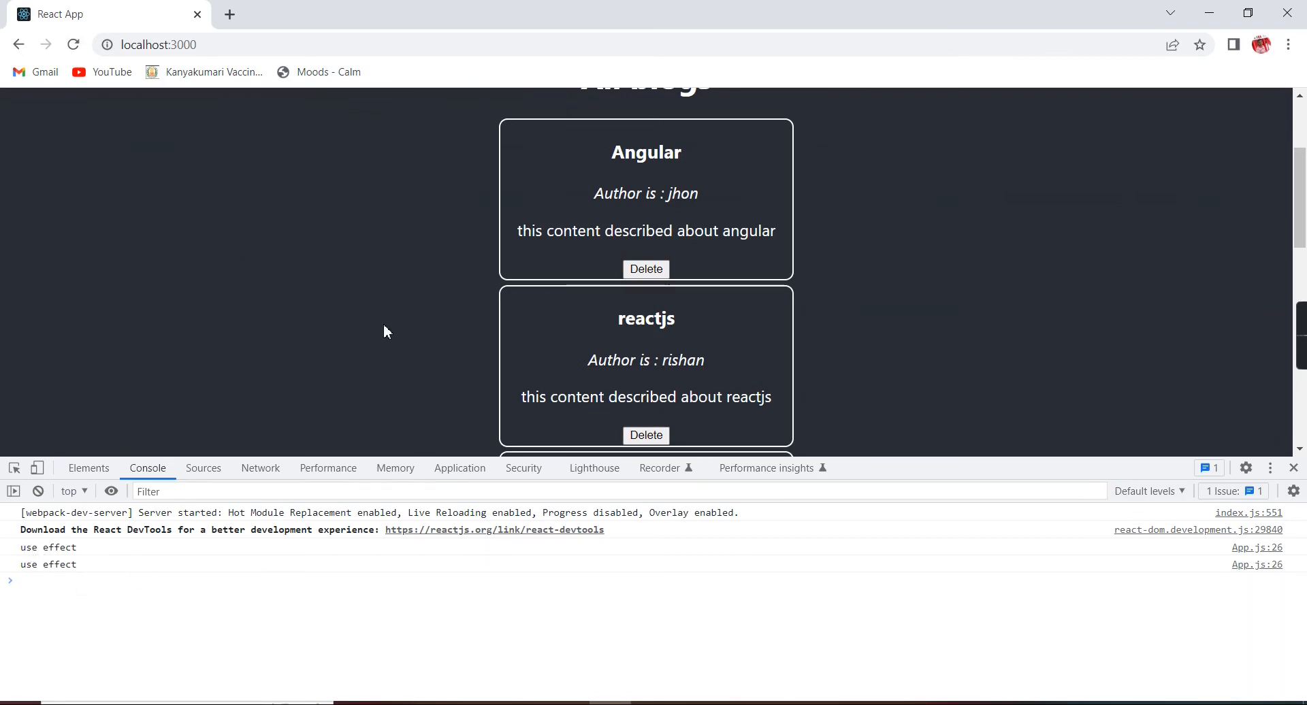
click(646, 269)
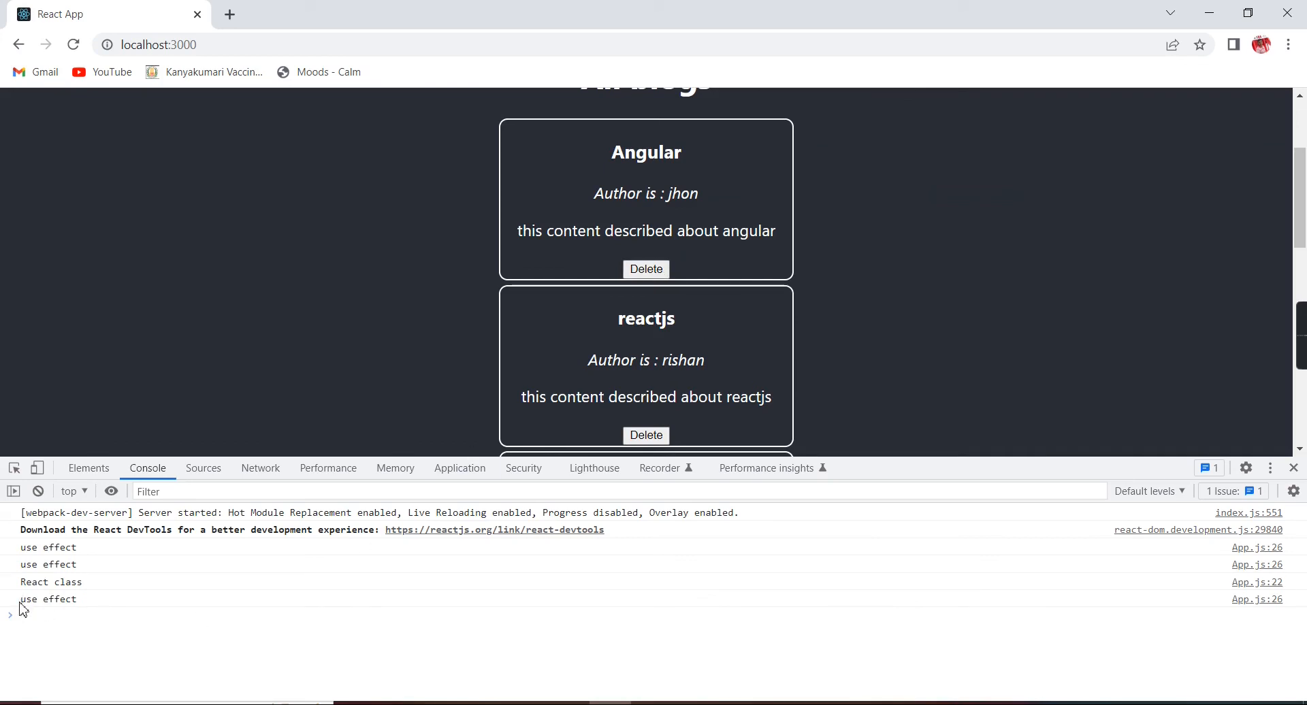
click(48, 600)
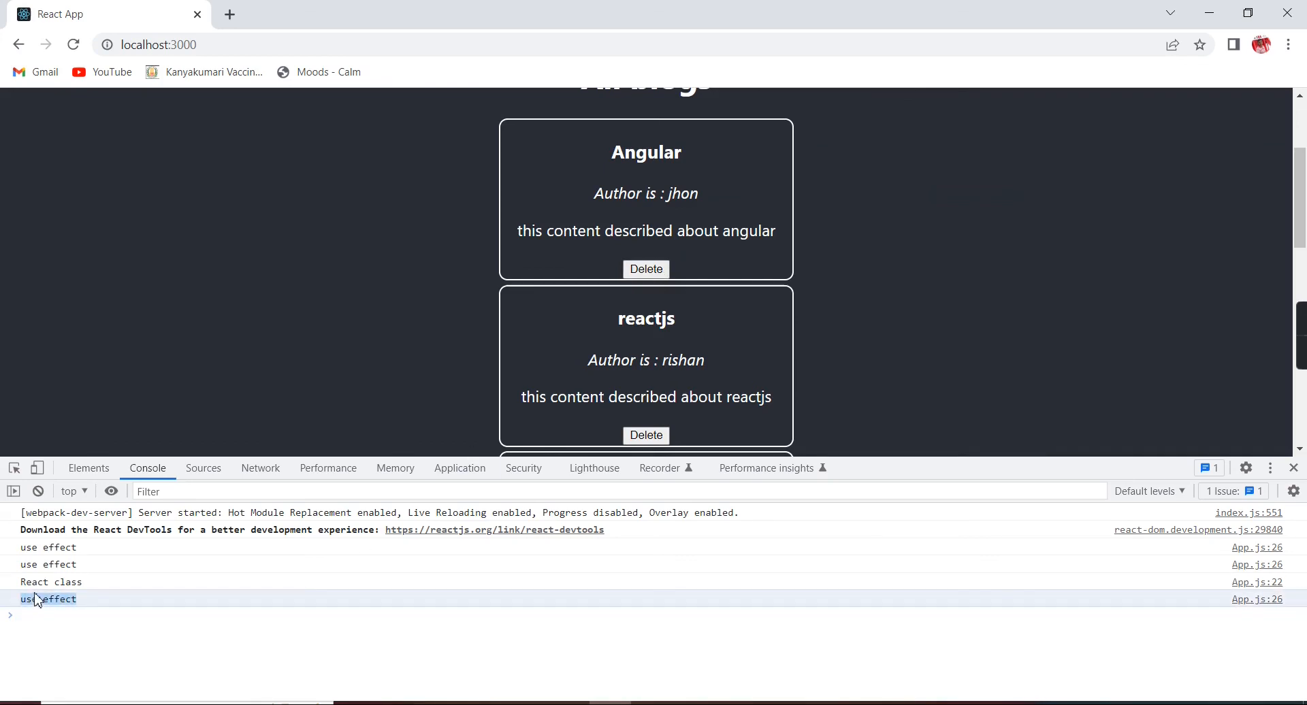
mouse_move(20, 588)
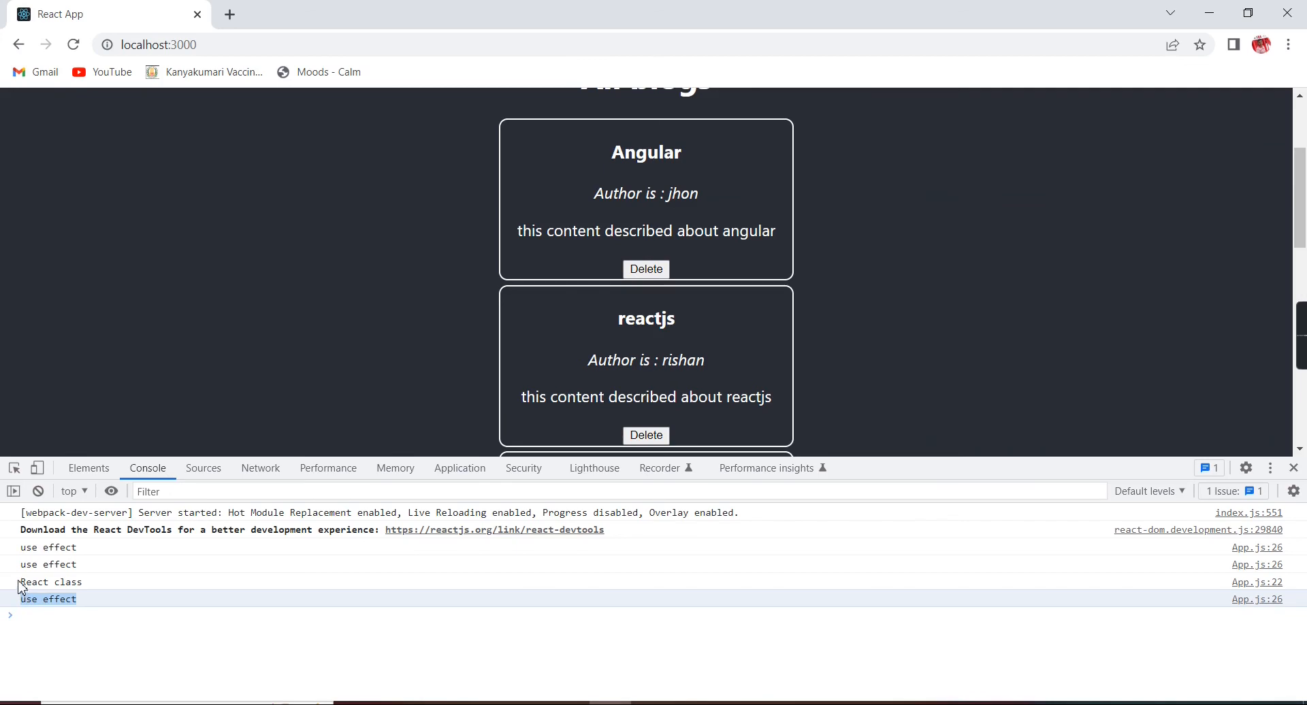
mouse_move(546, 358)
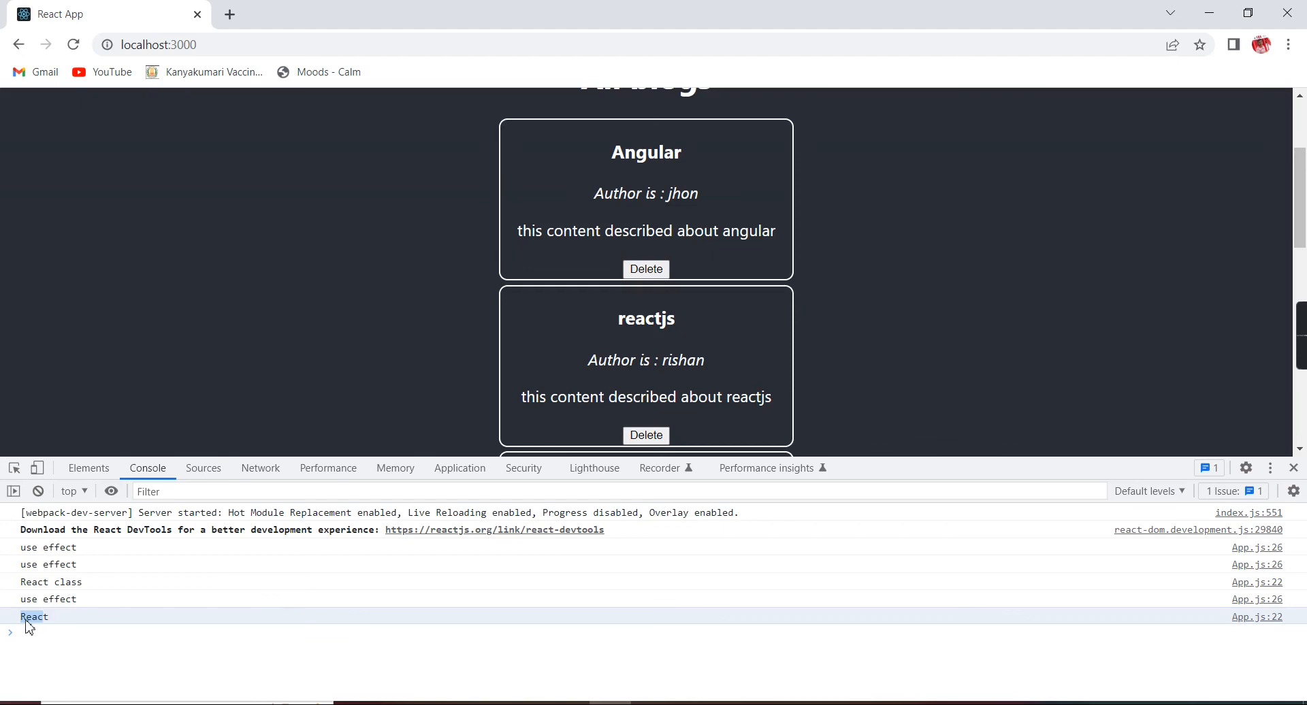
mouse_move(68, 612)
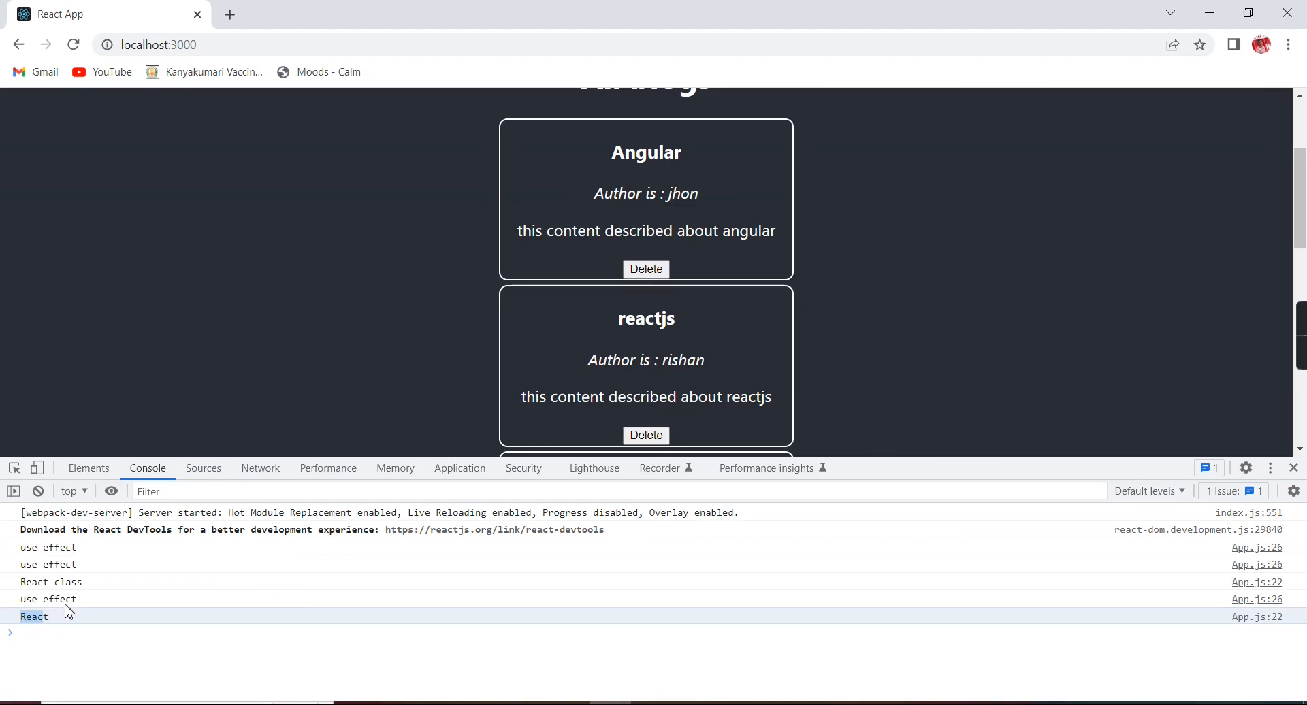
mouse_move(215, 325)
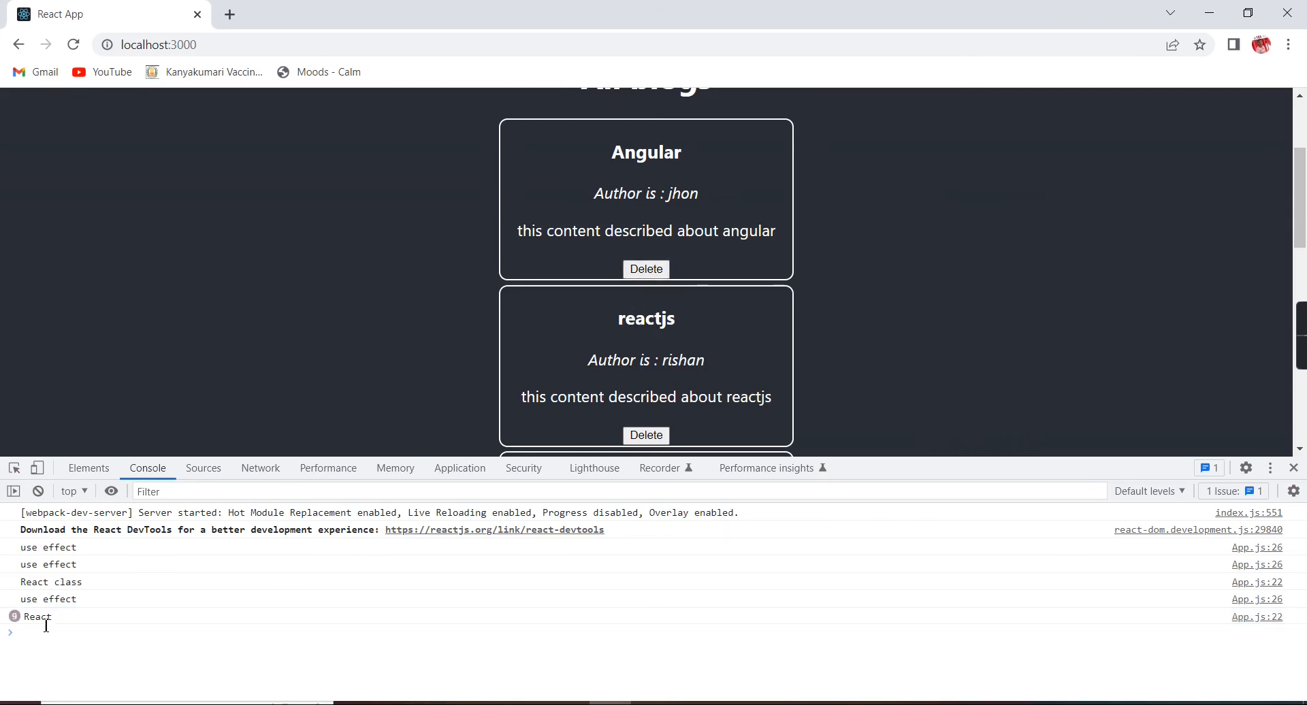
click(37, 617)
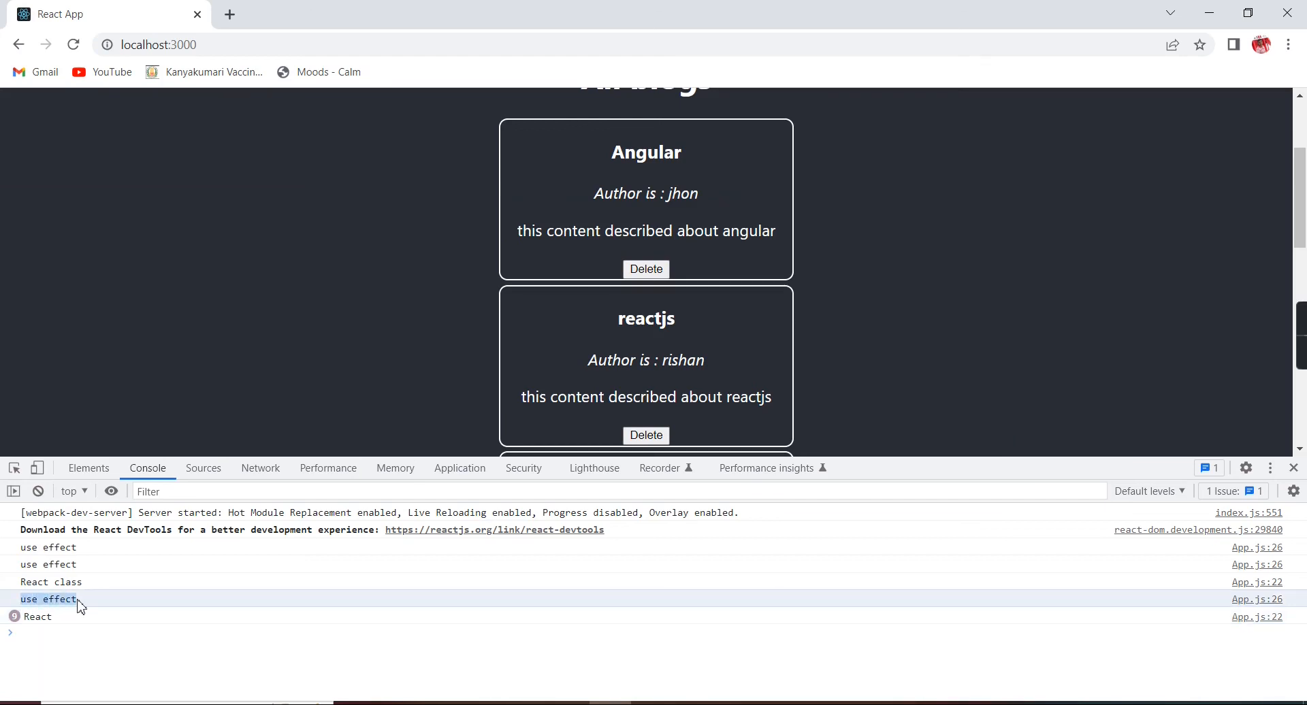
mouse_move(87, 607)
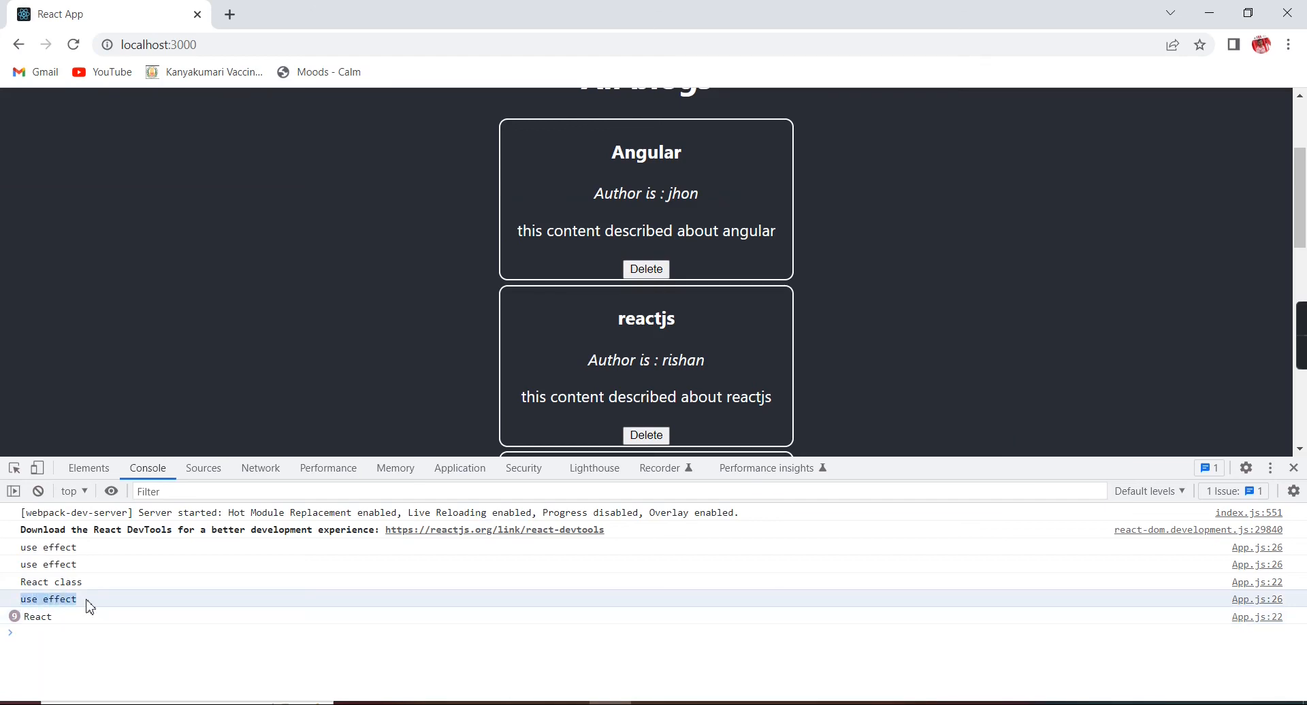